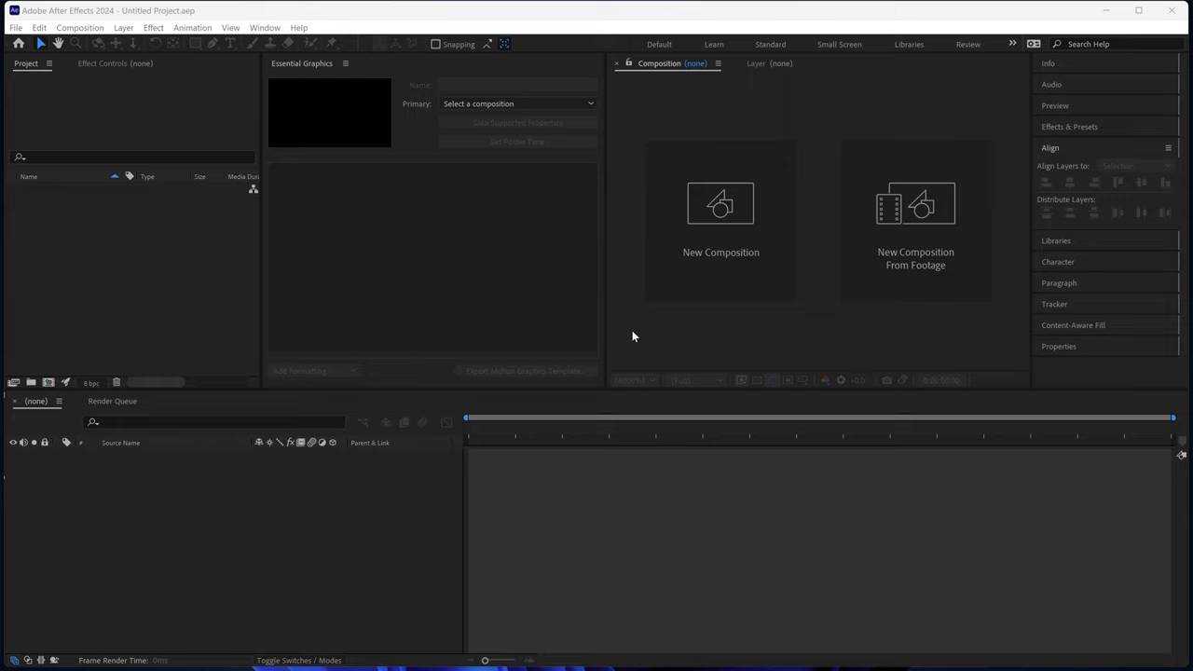
{"action": "mouse_move", "coordinate": [664, 336]}
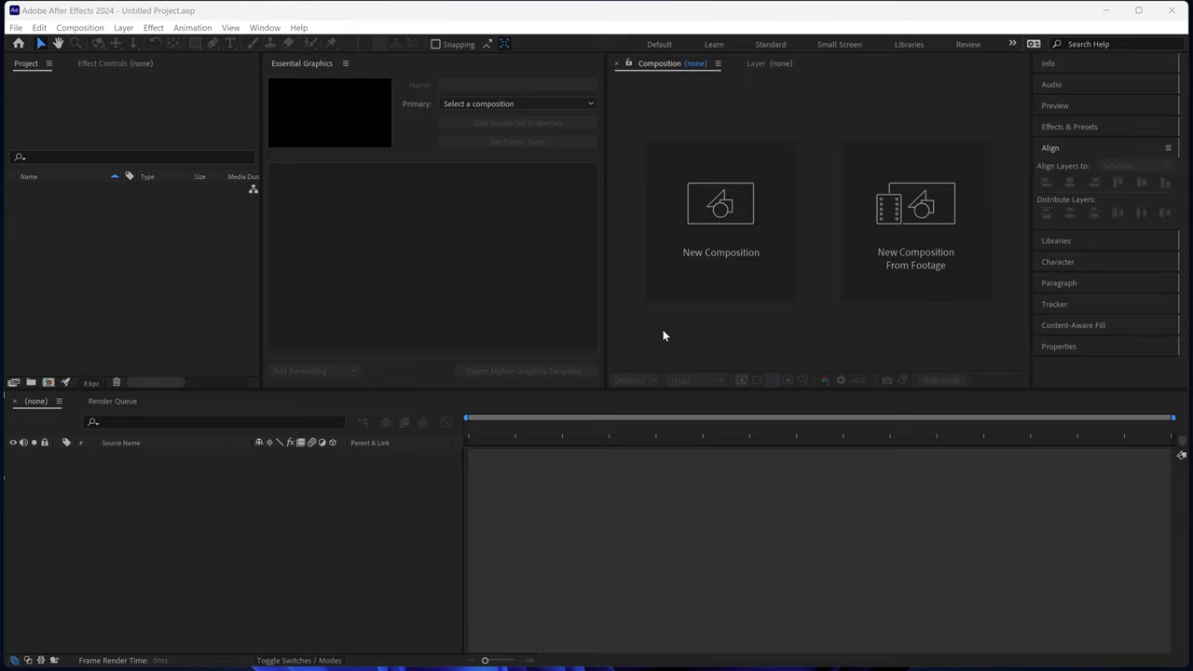
{"action": "mouse_move", "coordinate": [720, 214]}
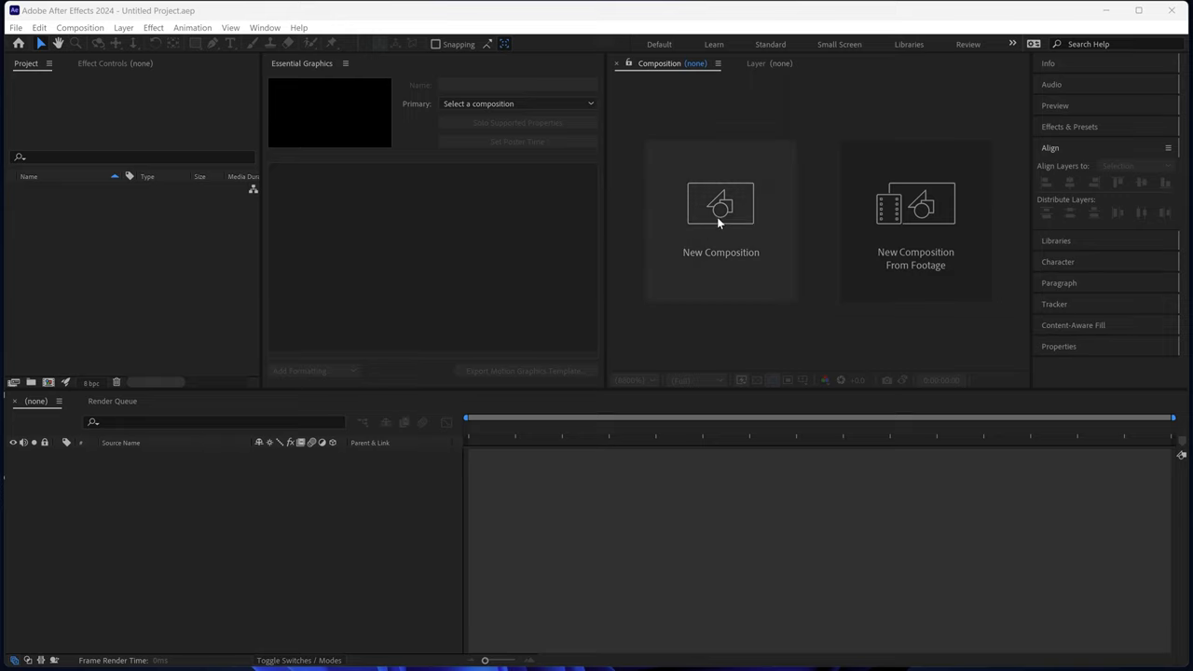
- Create Comp 1 at 500×150 px, 100 fps, duration 0:10:00:00
{"action": "left_click", "coordinate": [720, 203]}
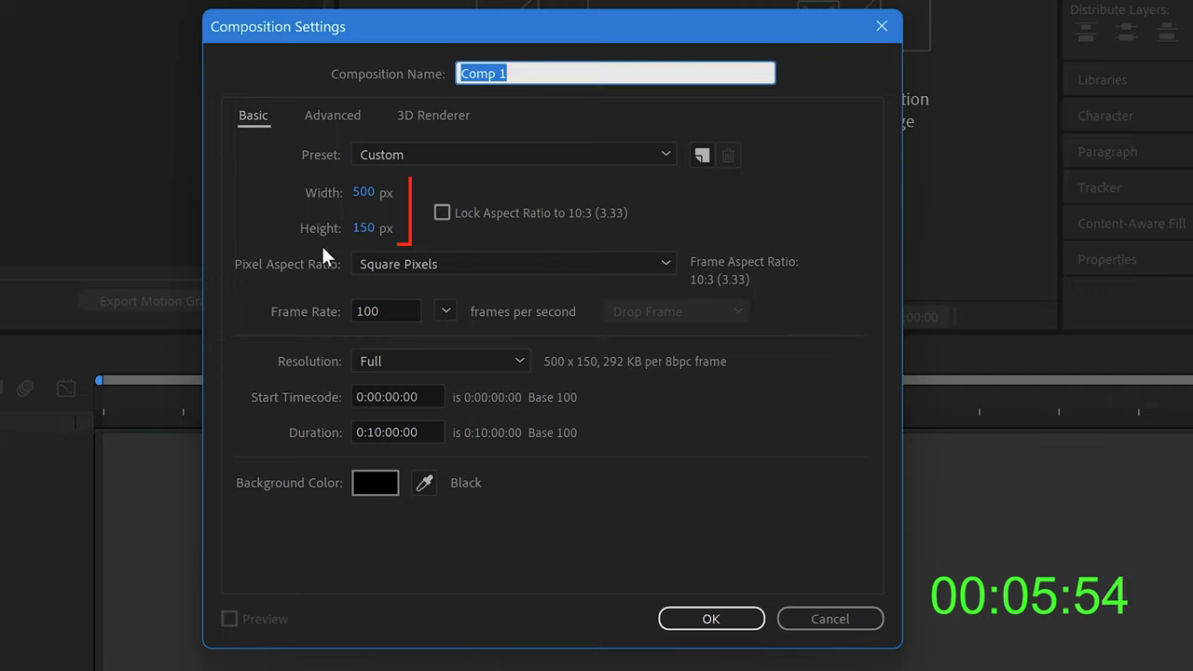
{"action": "mouse_move", "coordinate": [272, 418]}
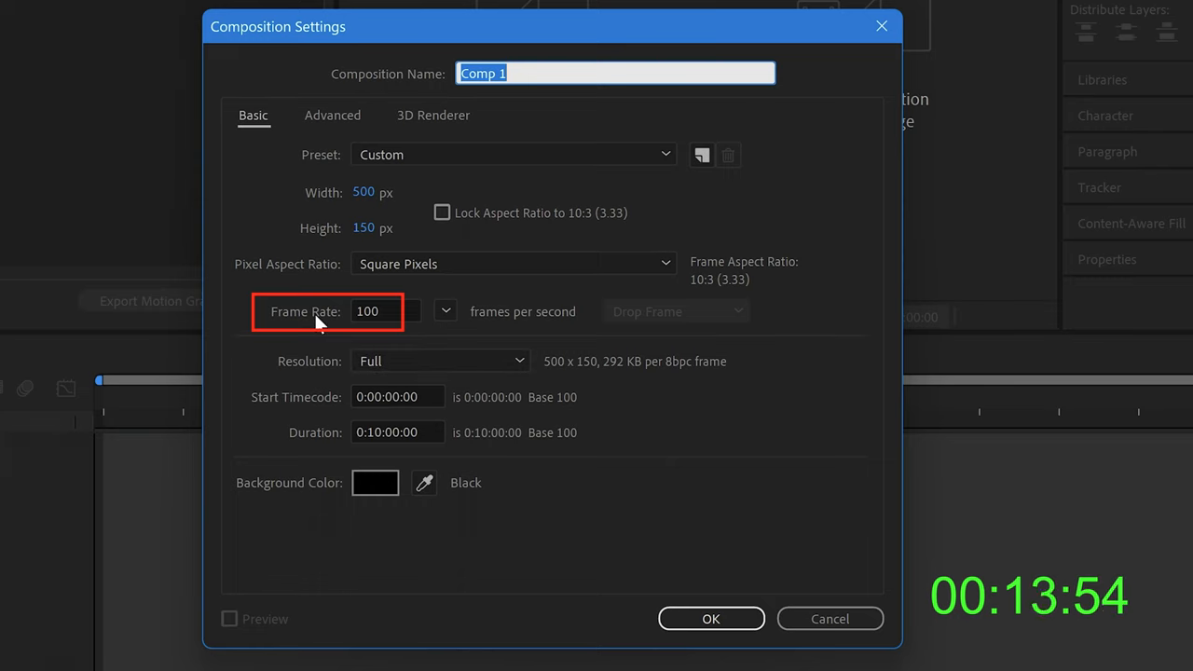
{"action": "mouse_move", "coordinate": [315, 371]}
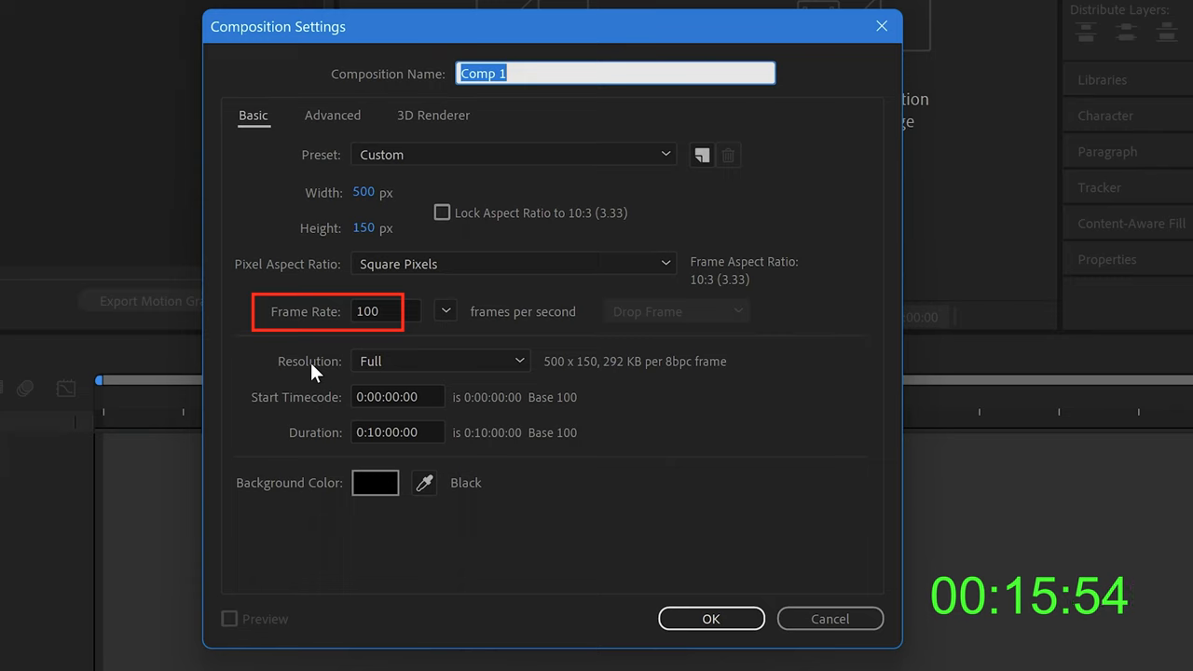
{"action": "mouse_move", "coordinate": [309, 407]}
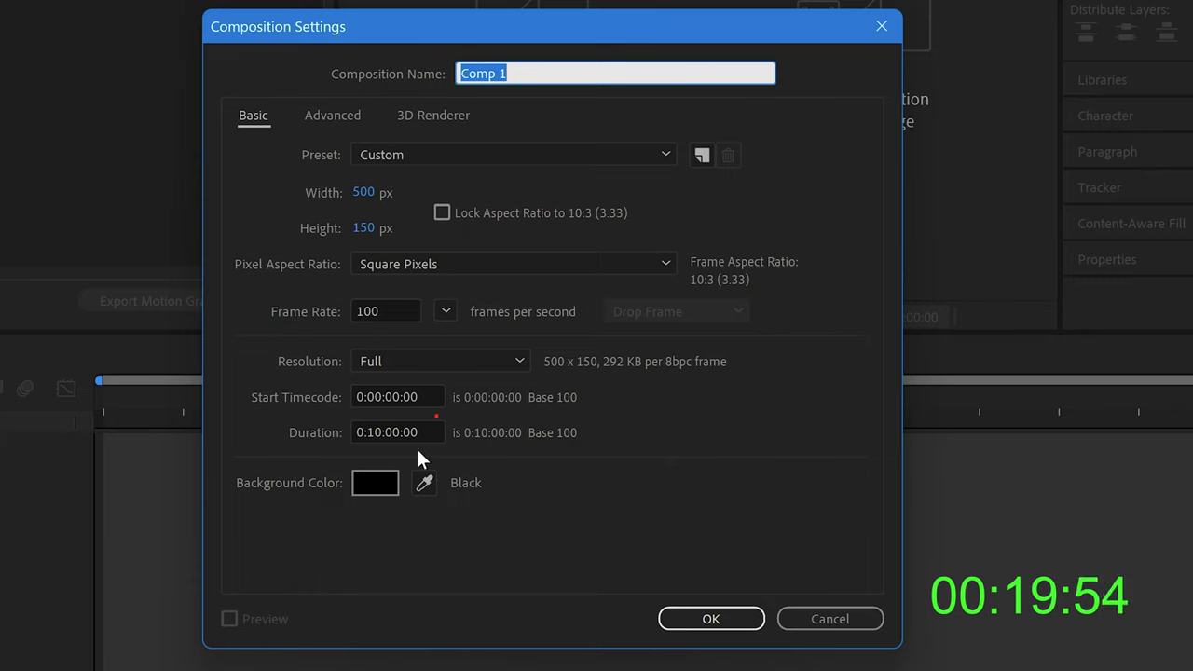
{"action": "left_click", "coordinate": [386, 432]}
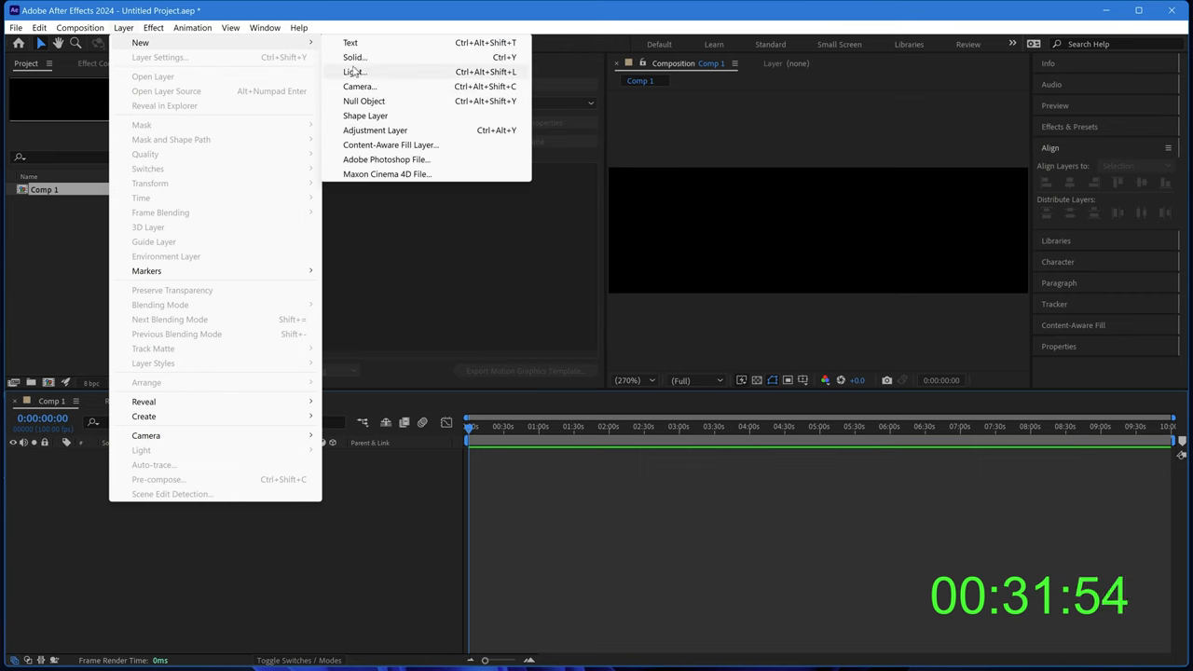
- Add Adjustment Layer 1 to Comp 1 and head to the Text effects for Timecode
{"action": "left_click", "coordinate": [374, 131]}
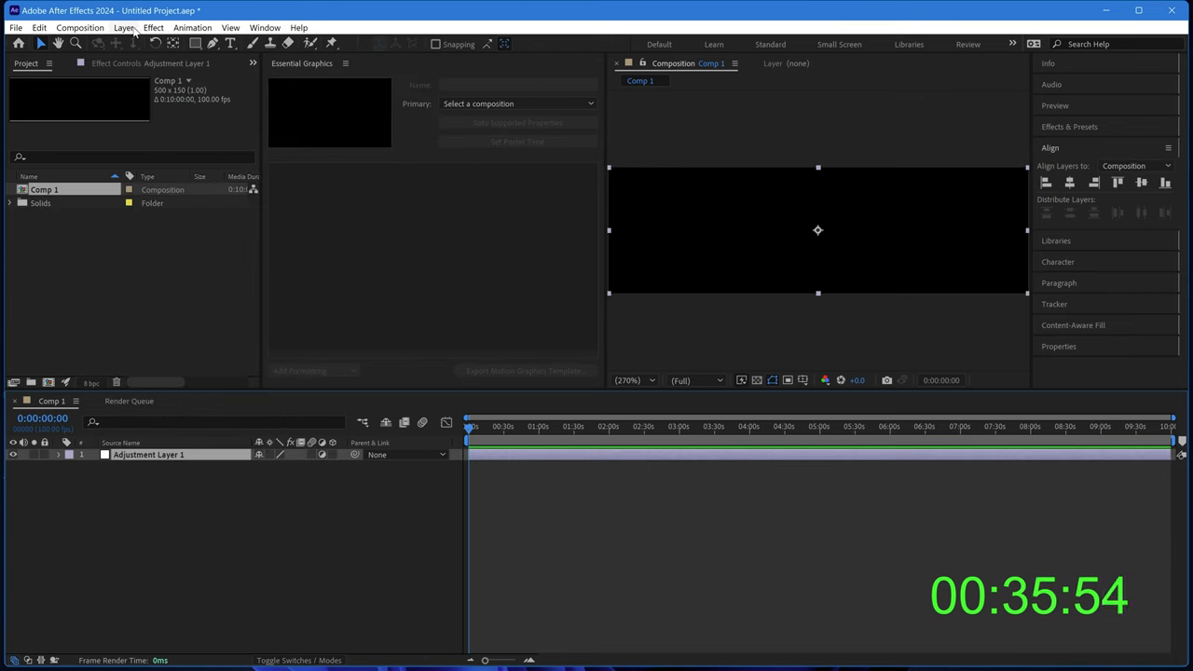
{"action": "left_click", "coordinate": [153, 28]}
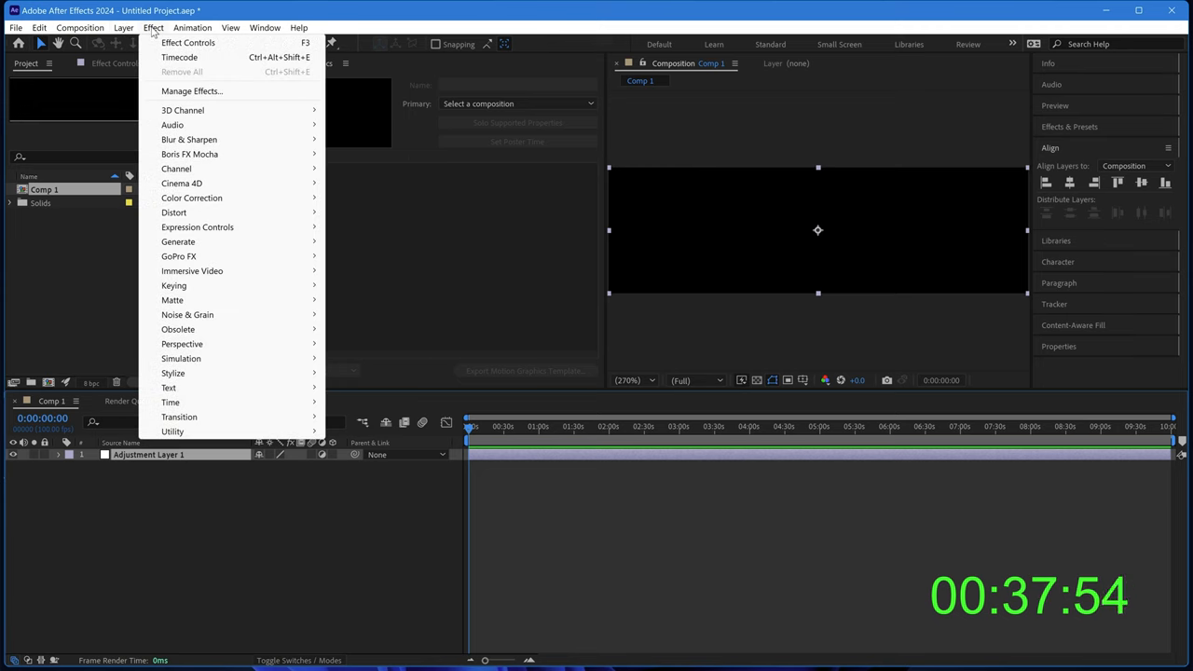
{"action": "mouse_move", "coordinate": [187, 392]}
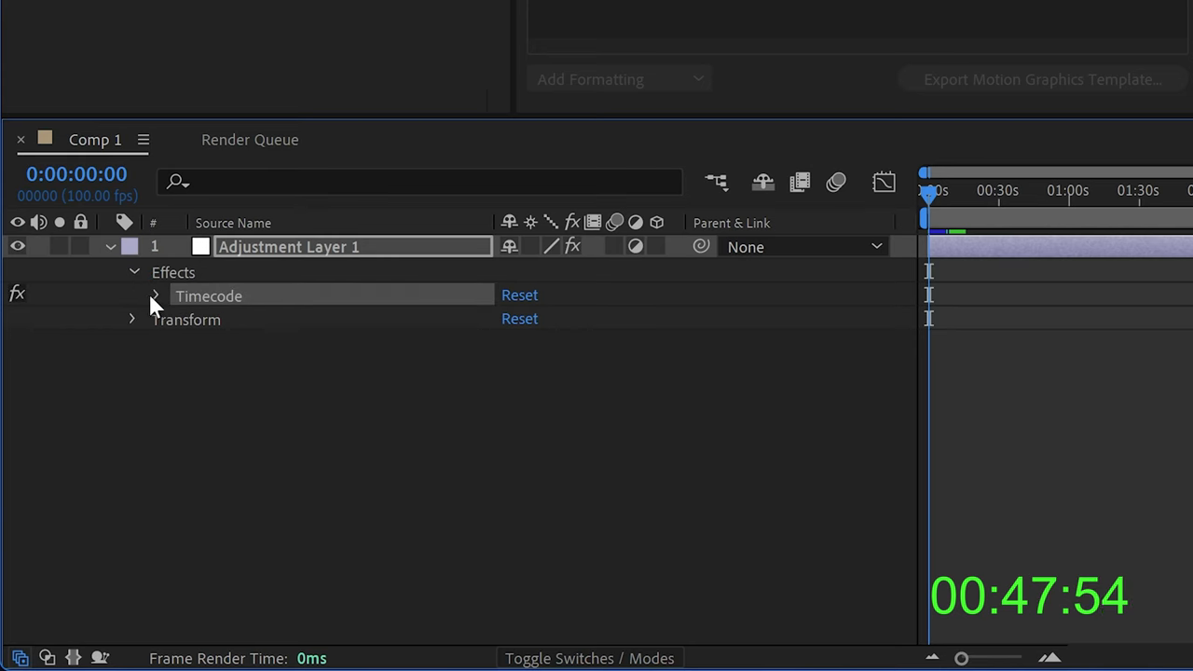
- Expand the Timecode effect so its counter fills the black composition
{"action": "left_click", "coordinate": [154, 295]}
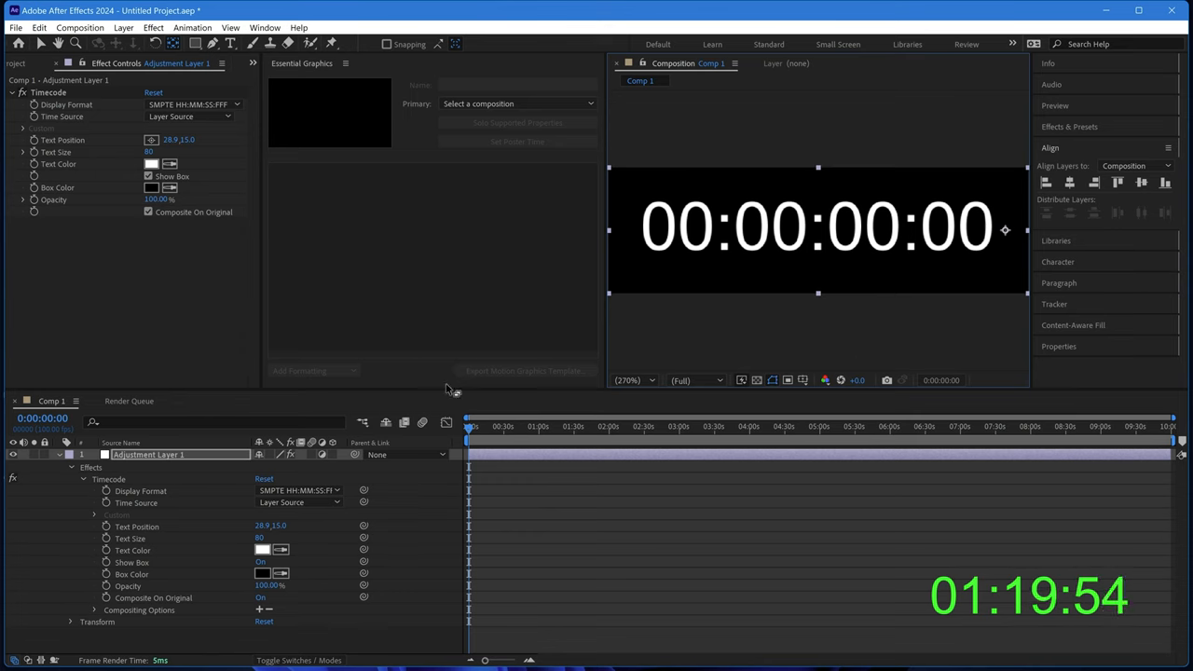
{"action": "mouse_move", "coordinate": [369, 241]}
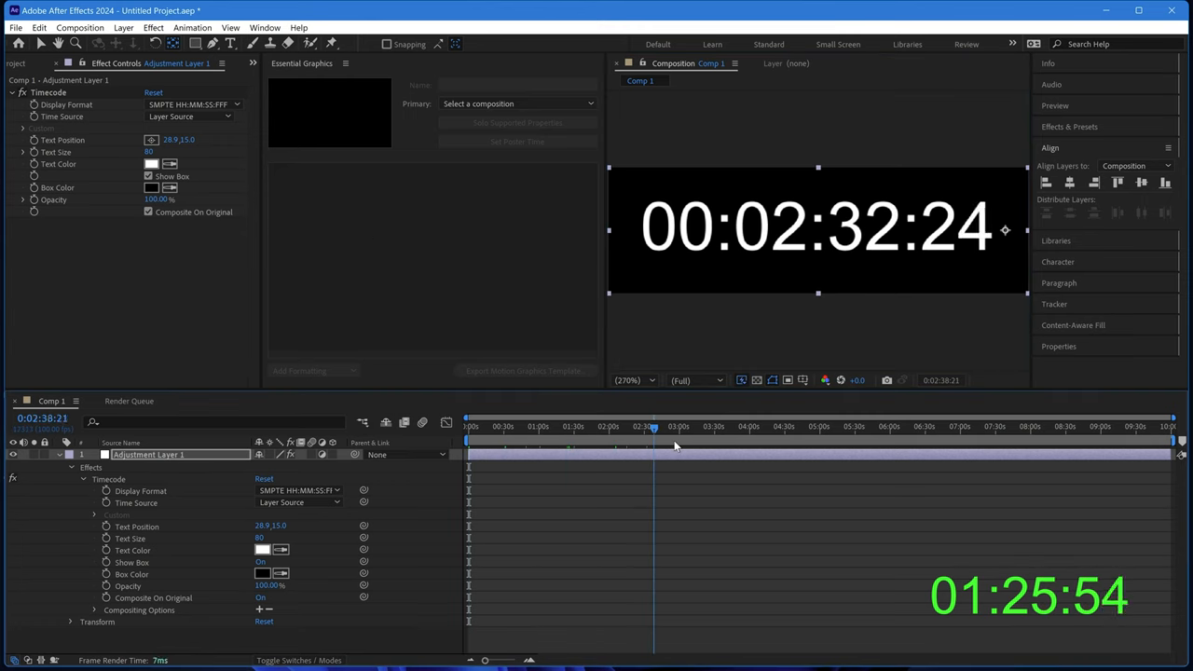
- Name the template Short Stopwatch and expose Timecode Text Color, Show Box and Box Color
{"action": "left_click", "coordinate": [448, 421]}
{"action": "type", "text": "Short Stopwatch"}
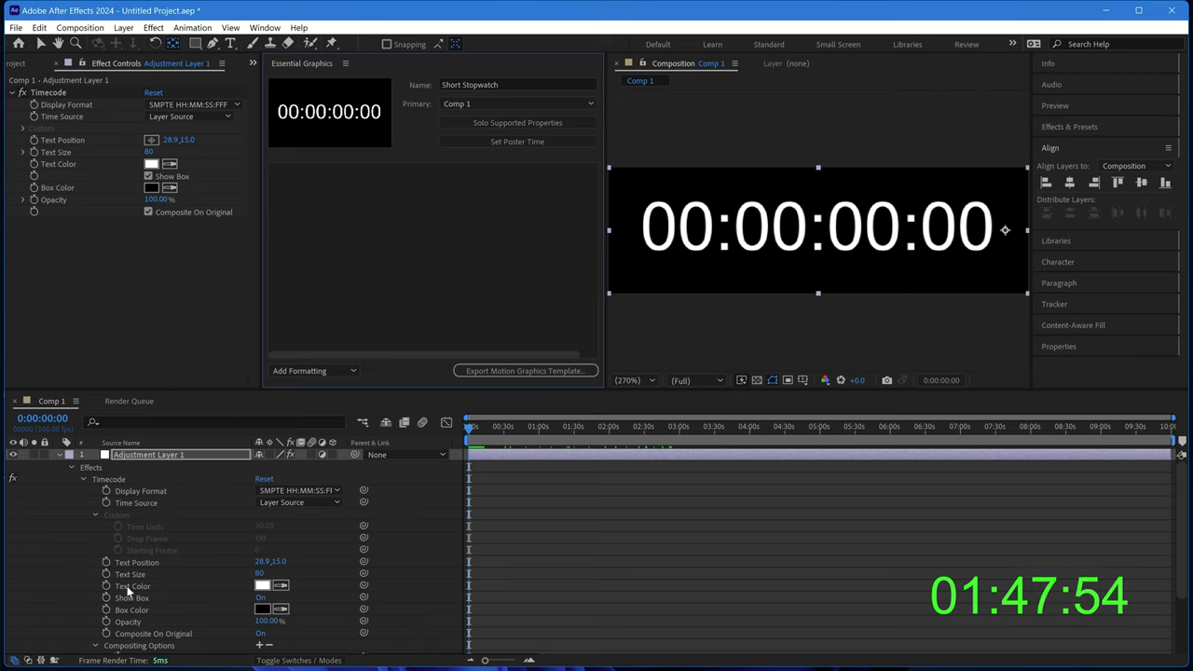
{"action": "left_click", "coordinate": [130, 585]}
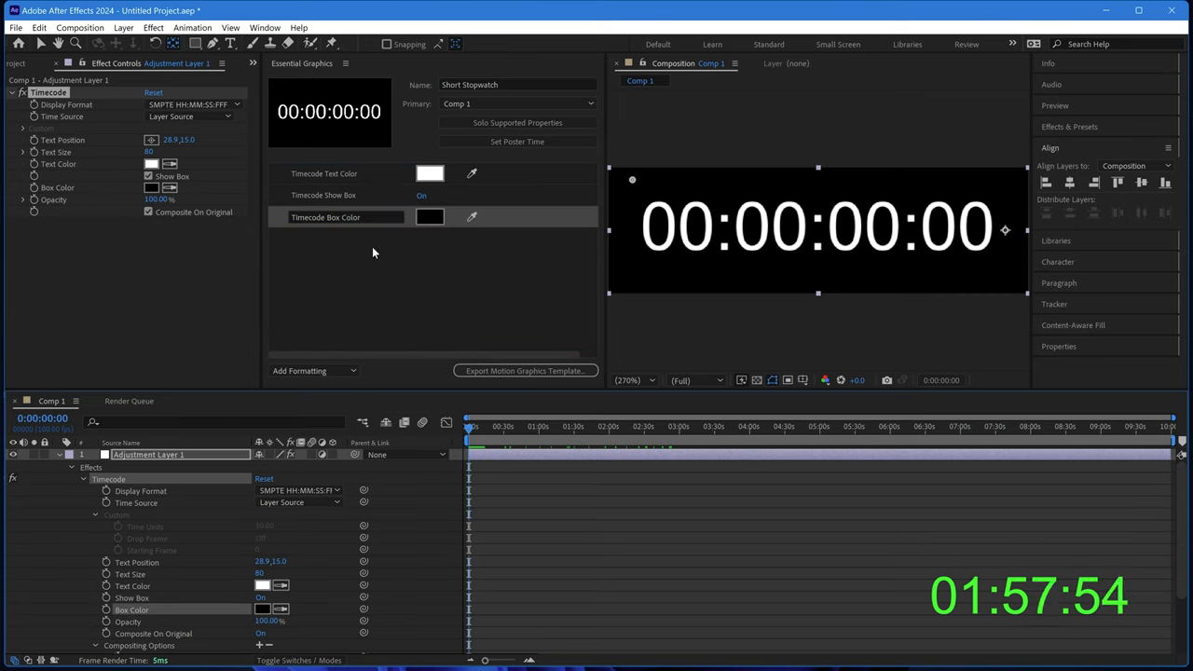
{"action": "scroll", "scroll_direction": "down", "scroll_amount": 3}
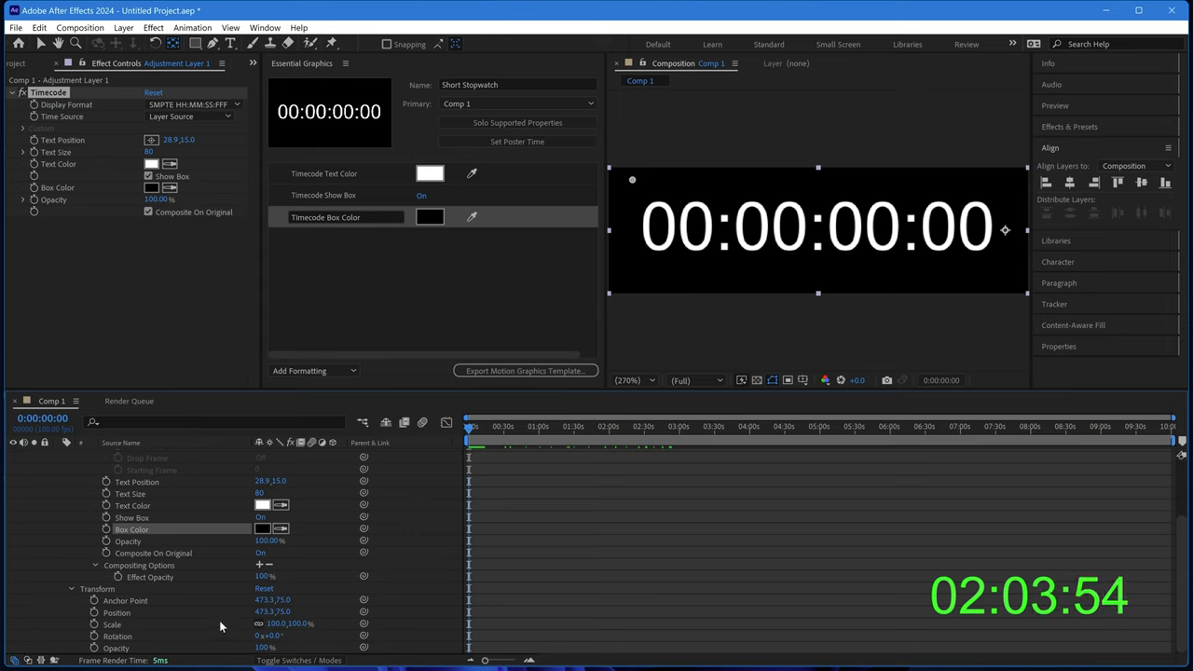
{"action": "mouse_move", "coordinate": [259, 623]}
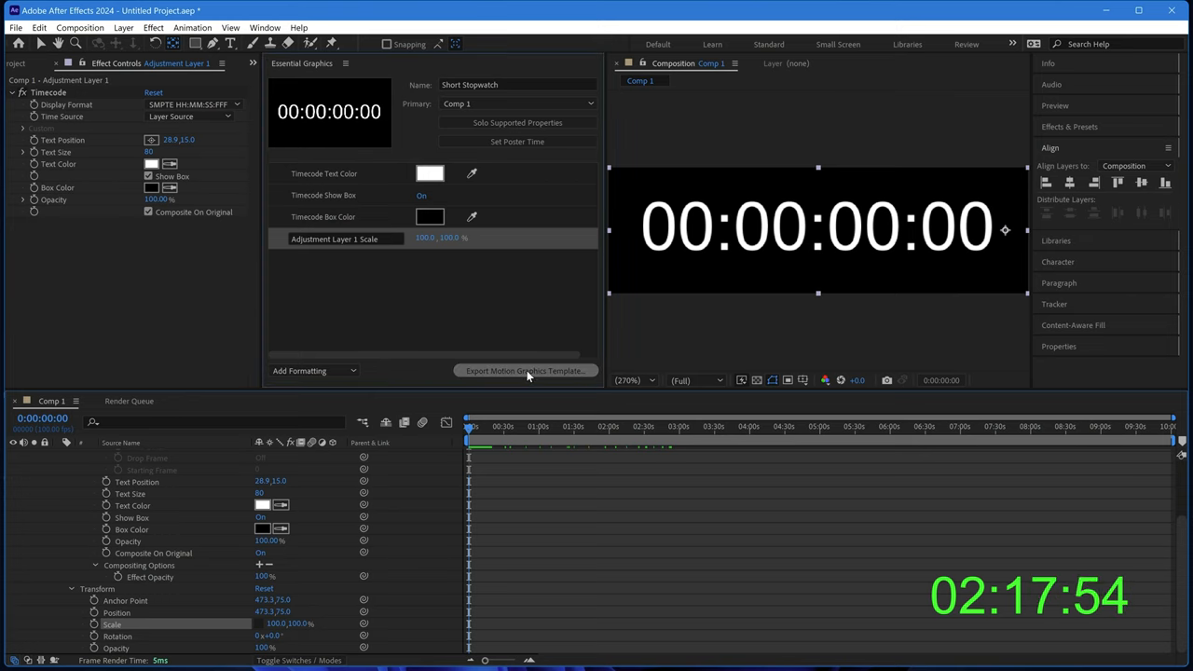
- Start the Motion Graphics Template export, saving the project in the AE Stopwatch folder
{"action": "left_click", "coordinate": [525, 369]}
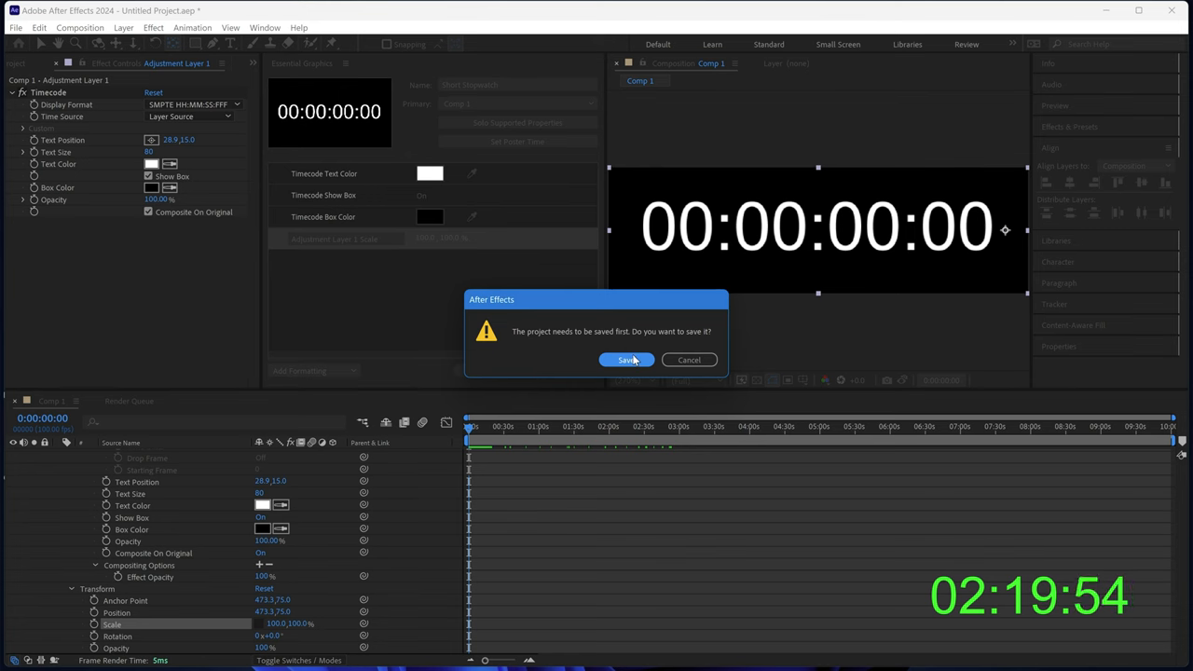
{"action": "left_click", "coordinate": [627, 360]}
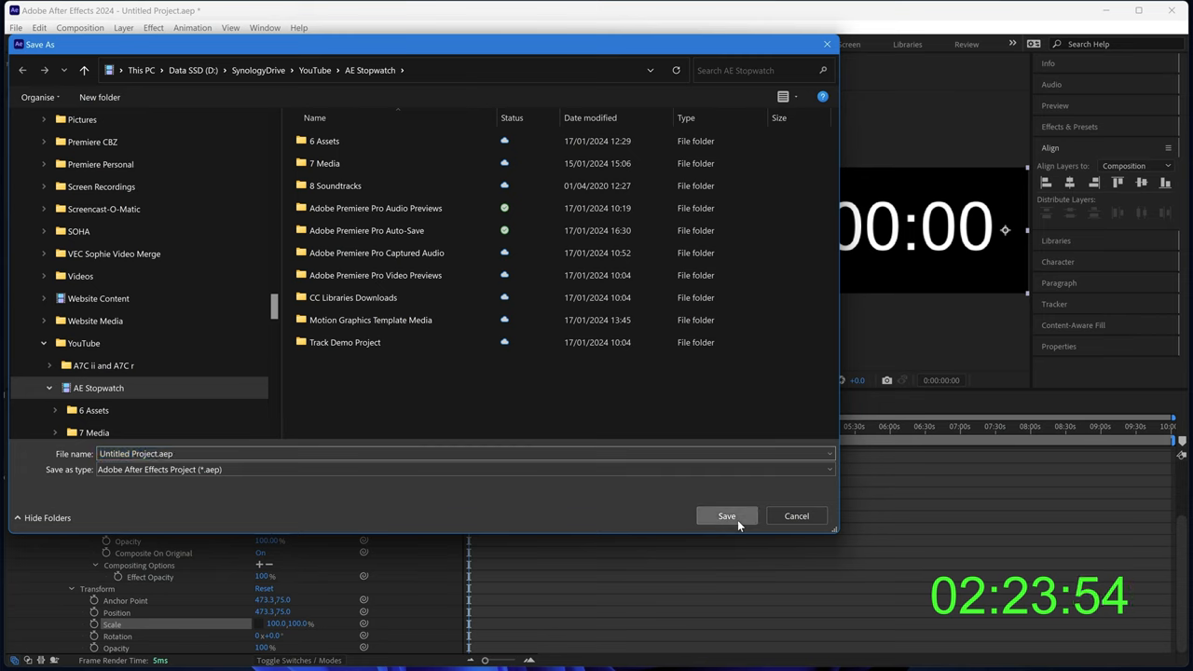
{"action": "left_click", "coordinate": [727, 514]}
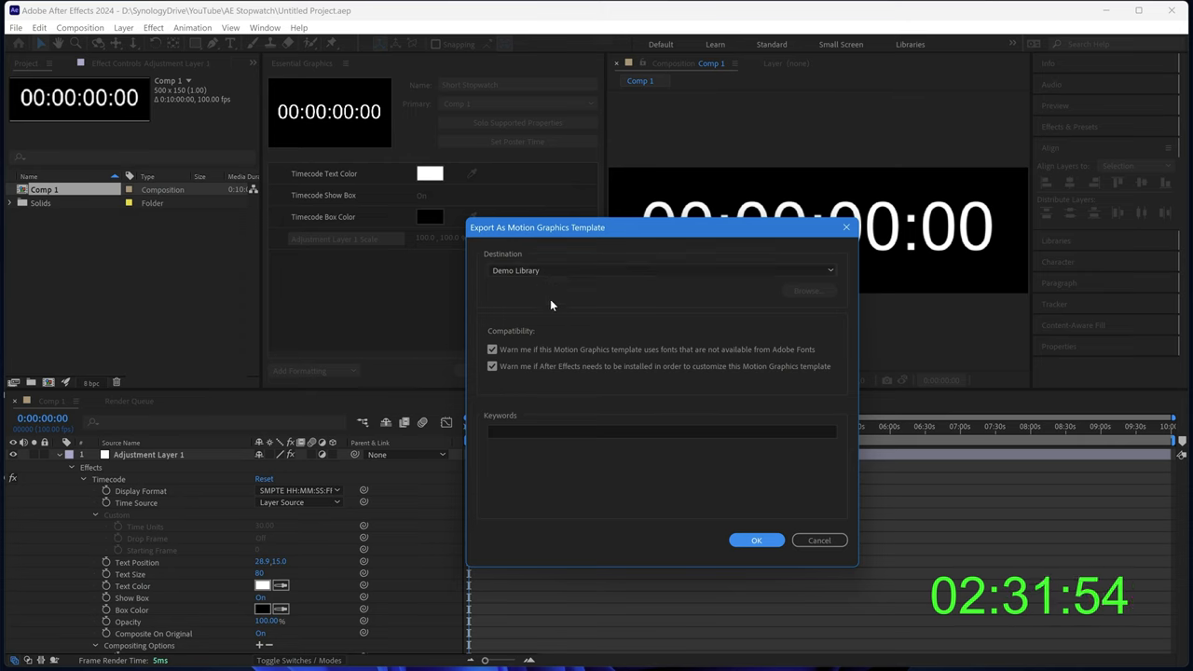
{"action": "mouse_move", "coordinate": [642, 531]}
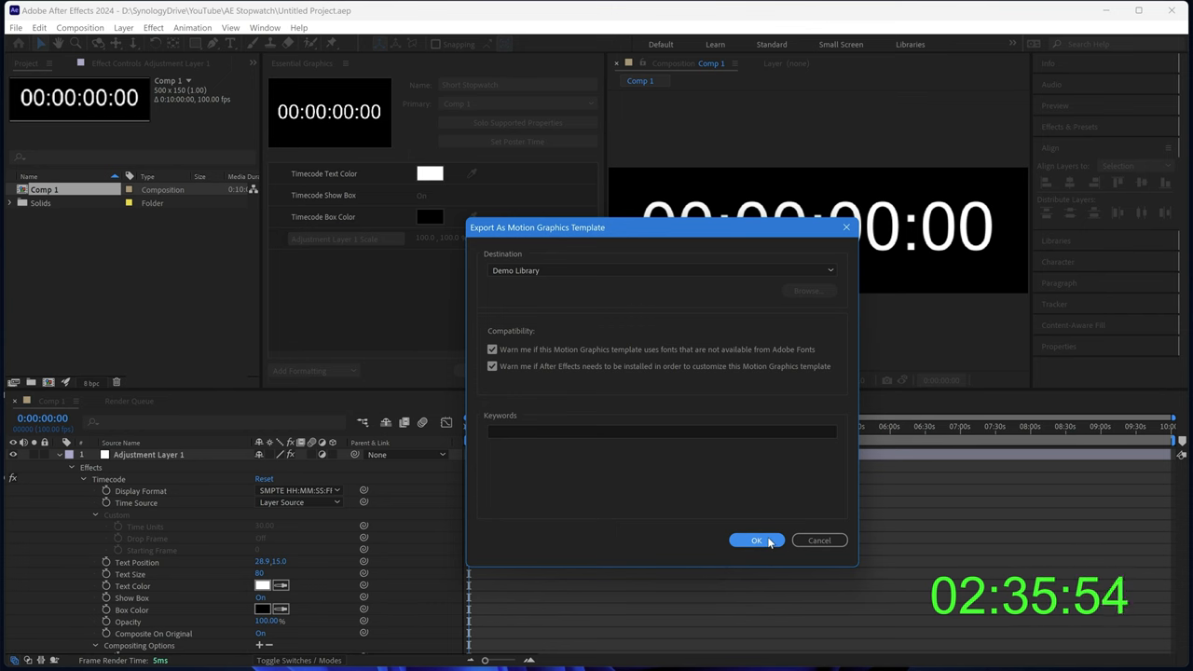
- Export the Short Stopwatch template to the Demo Library
{"action": "left_click", "coordinate": [756, 541]}
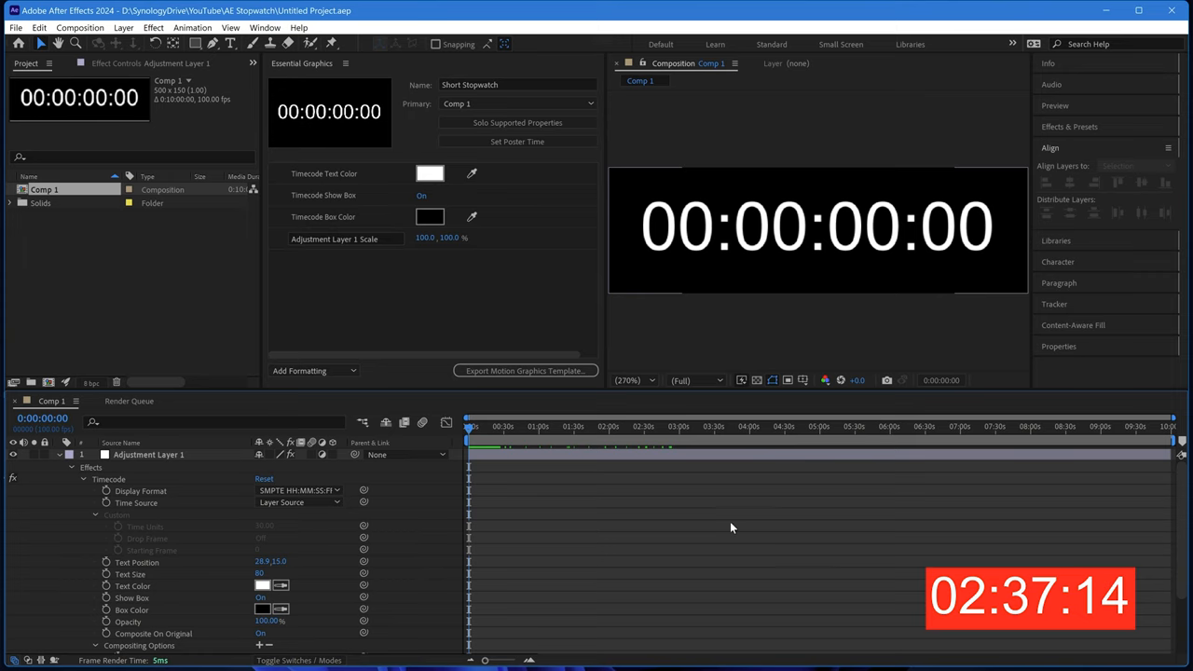
{"action": "mouse_move", "coordinate": [630, 321]}
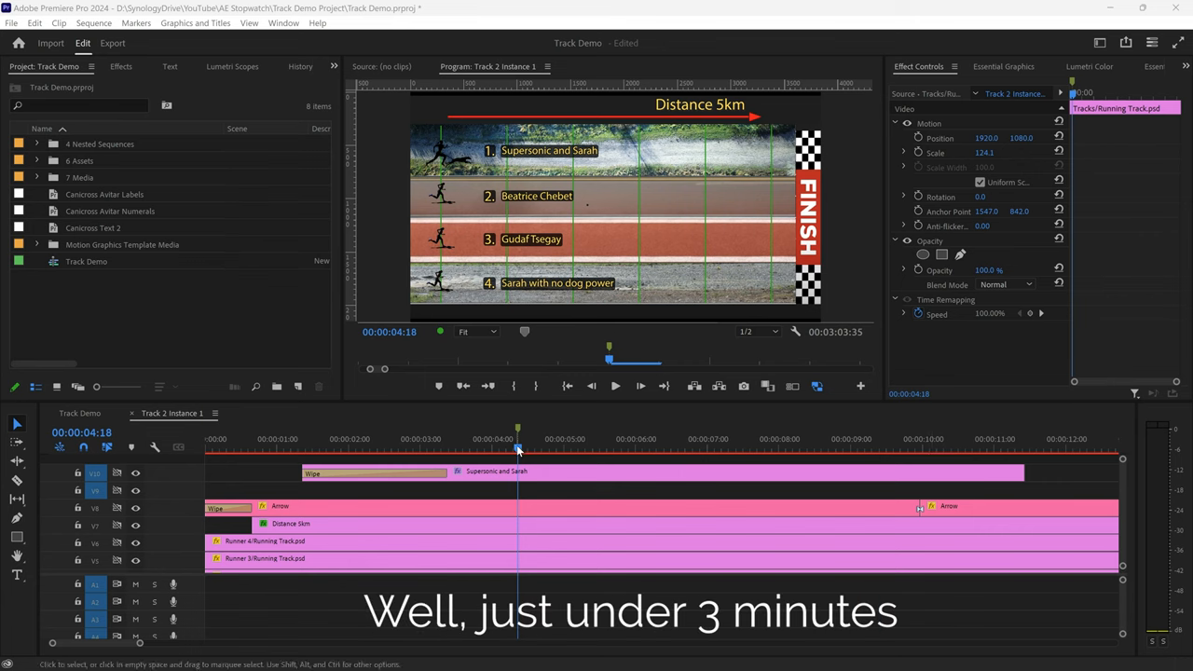
- Move the playhead later in the race animation to view the running track layer
{"action": "left_click", "coordinate": [244, 438]}
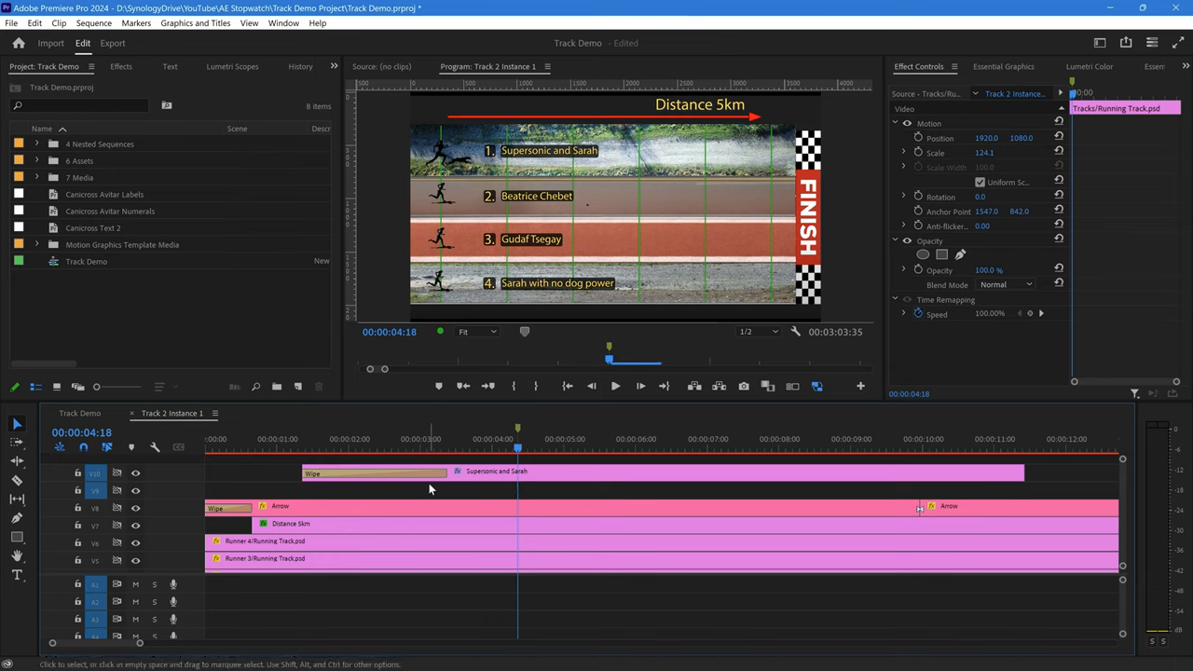
{"action": "mouse_move", "coordinate": [931, 75]}
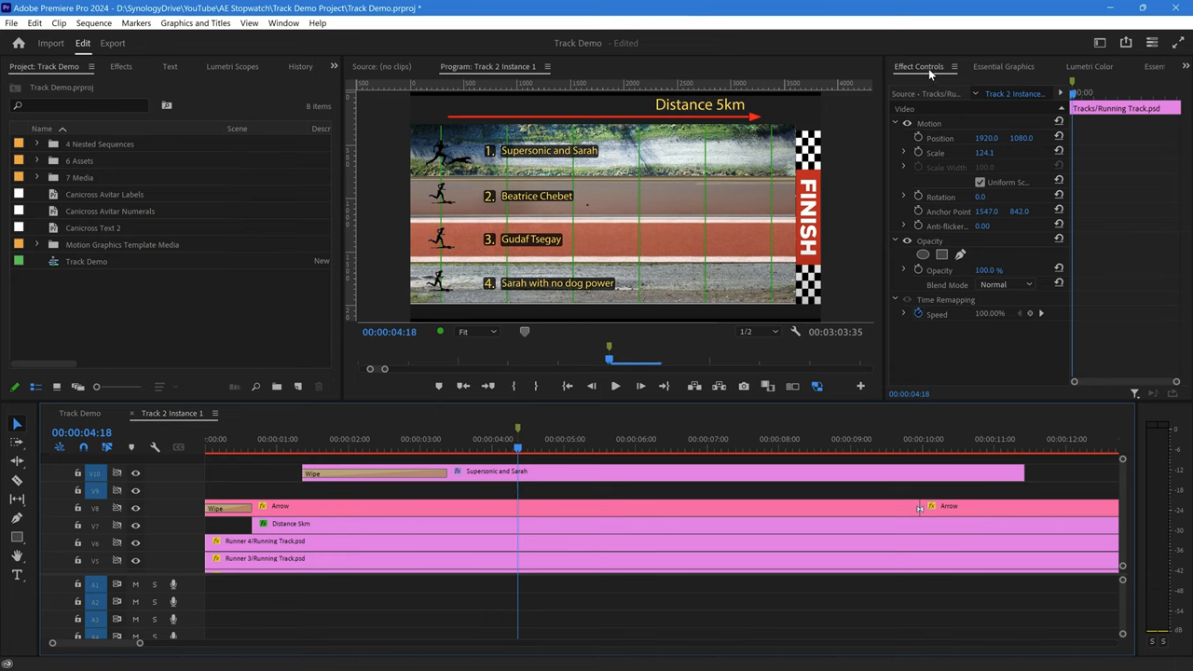
- Drag the Short Stopwatch template from Essential Graphics Browse onto a track above the race clips
{"action": "left_click", "coordinate": [1003, 67]}
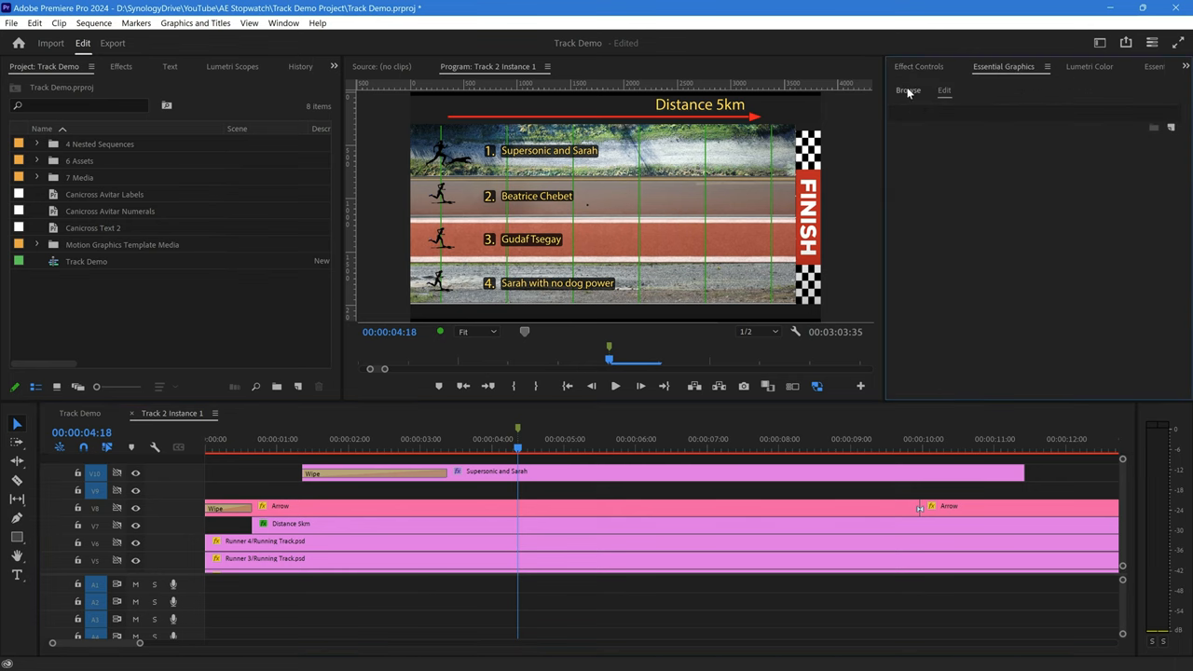
{"action": "left_click", "coordinate": [907, 90]}
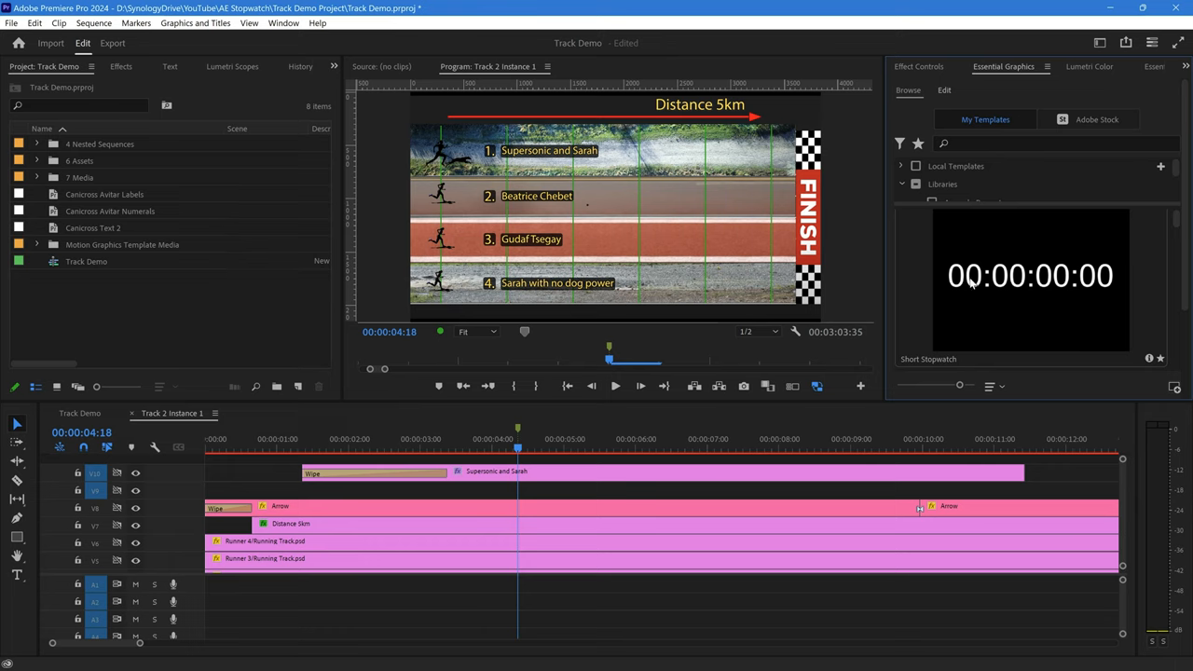
{"action": "mouse_move", "coordinate": [1003, 291]}
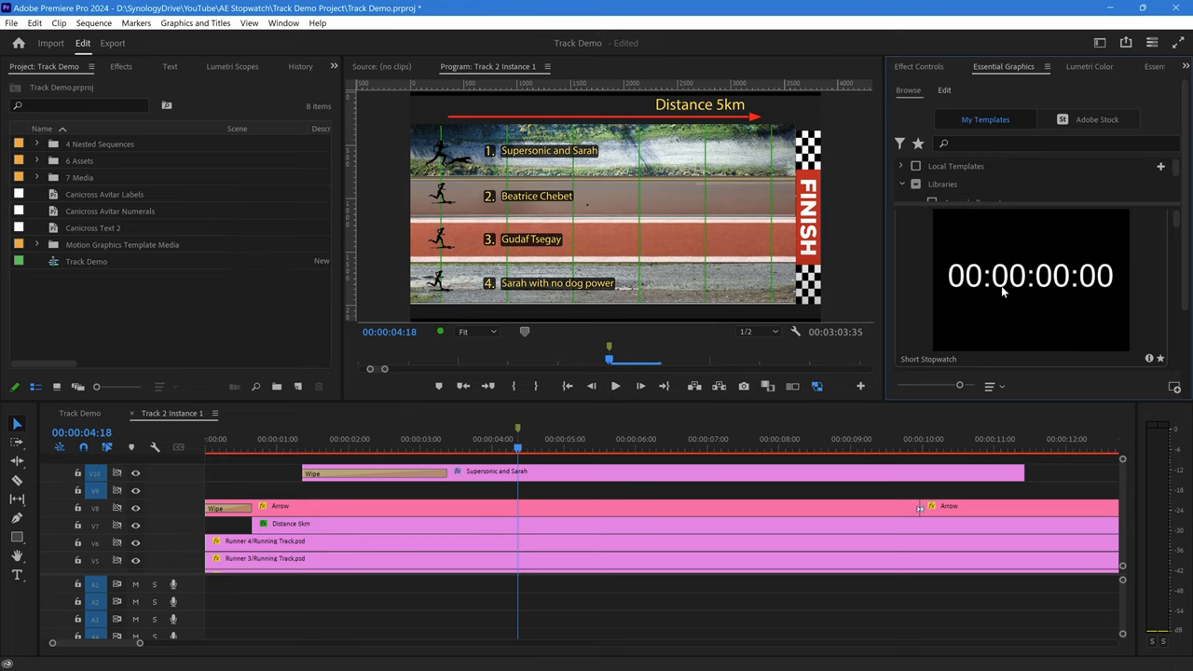
{"action": "mouse_move", "coordinate": [1026, 257]}
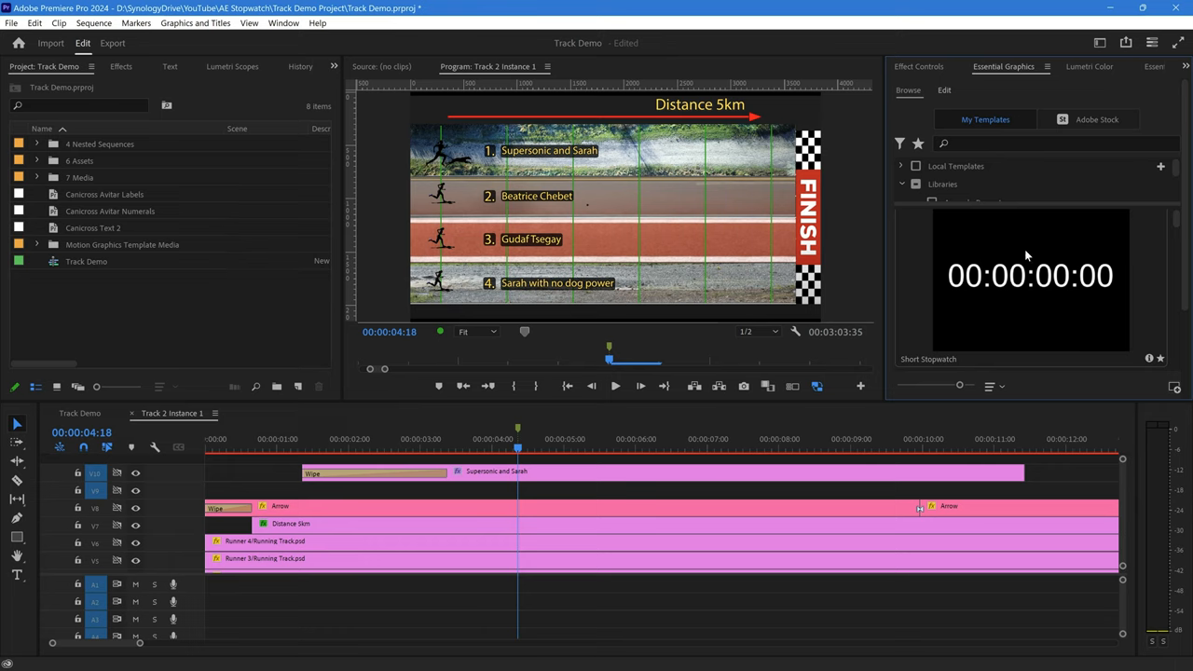
{"action": "left_click_drag", "start_coordinate": [1029, 279], "coordinate": [536, 488]}
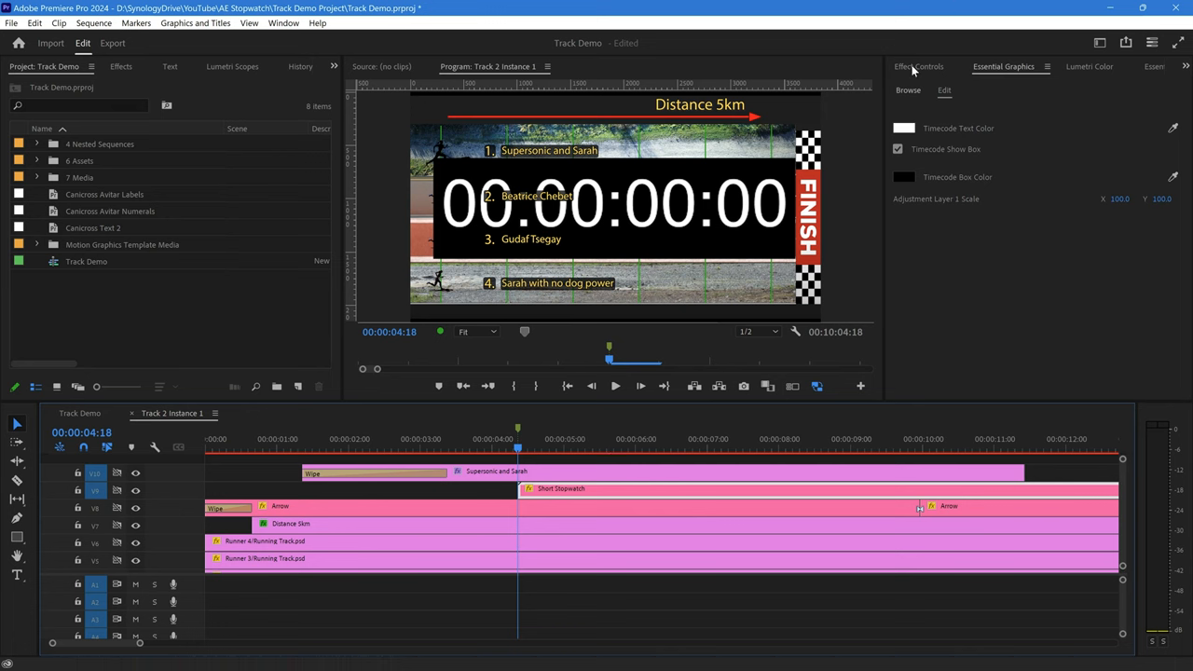
- Scale the stopwatch down and move it to the top of the frame by the Distance 5km banner
{"action": "left_click", "coordinate": [917, 67]}
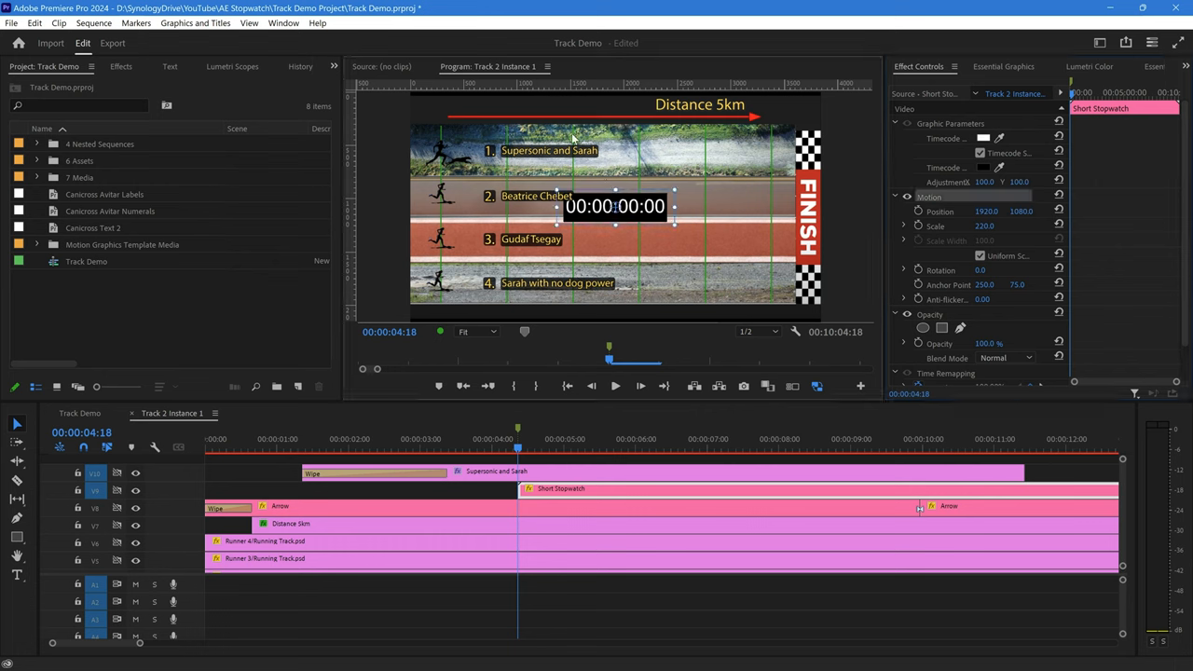
{"action": "left_click_drag", "start_coordinate": [615, 207], "coordinate": [544, 107]}
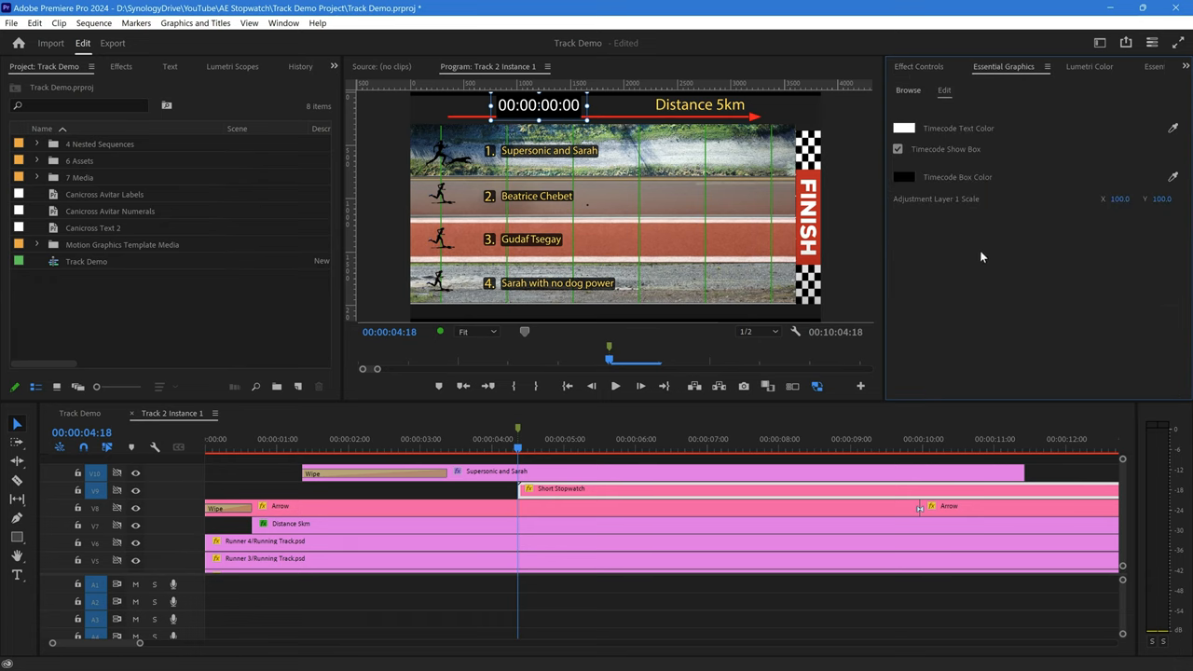
- Turn off Timecode Show Box and set Timecode Text Color to yellow
{"action": "left_click", "coordinate": [899, 149]}
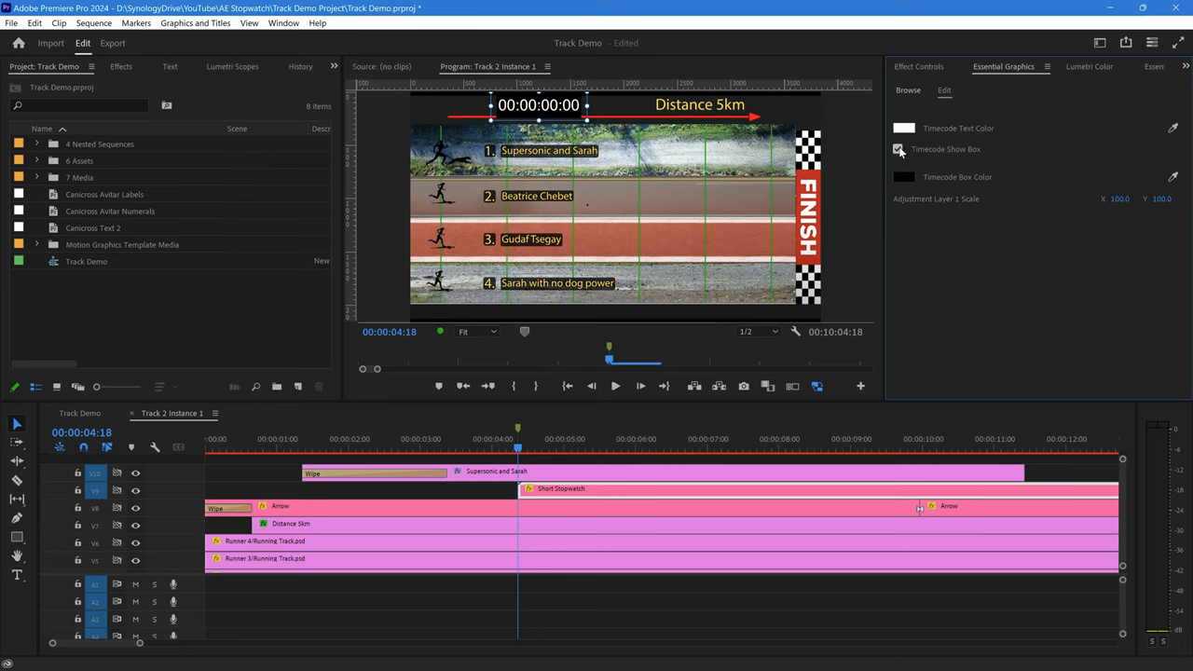
{"action": "left_click", "coordinate": [899, 150]}
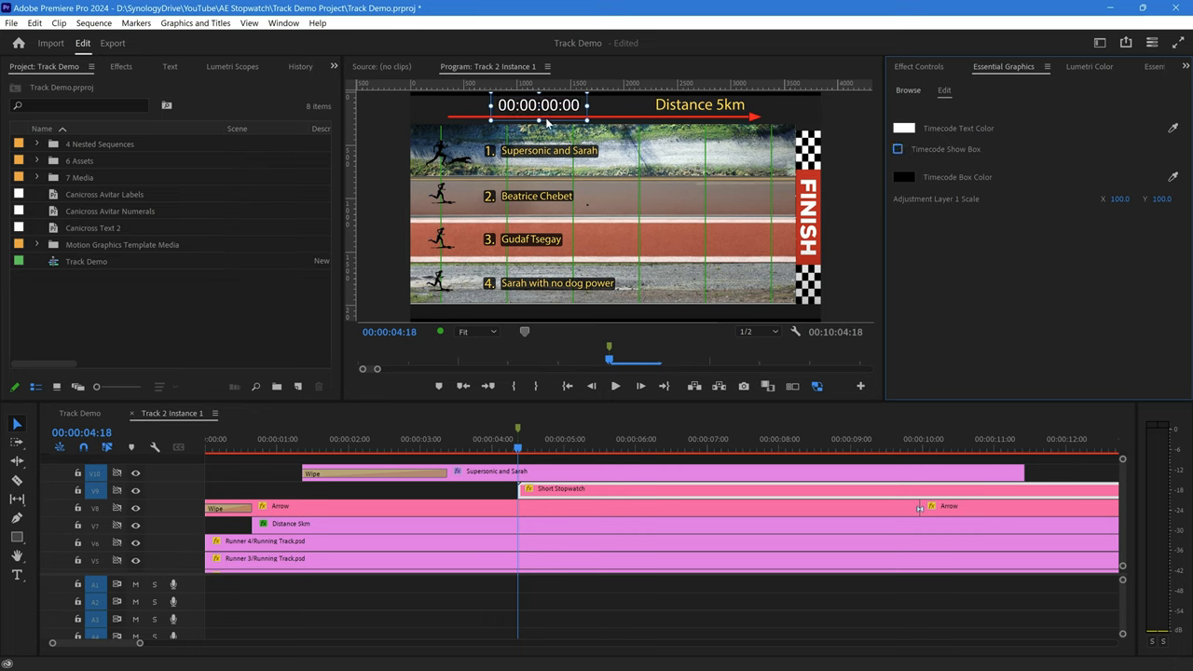
{"action": "mouse_move", "coordinate": [841, 215]}
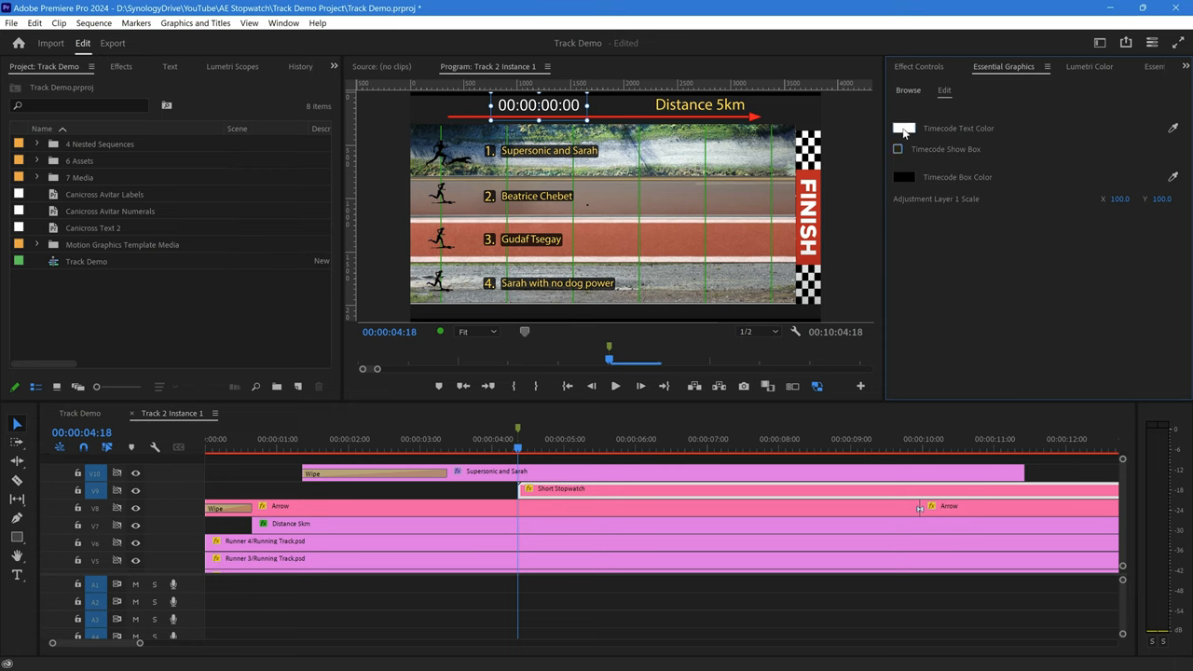
{"action": "left_click", "coordinate": [902, 127]}
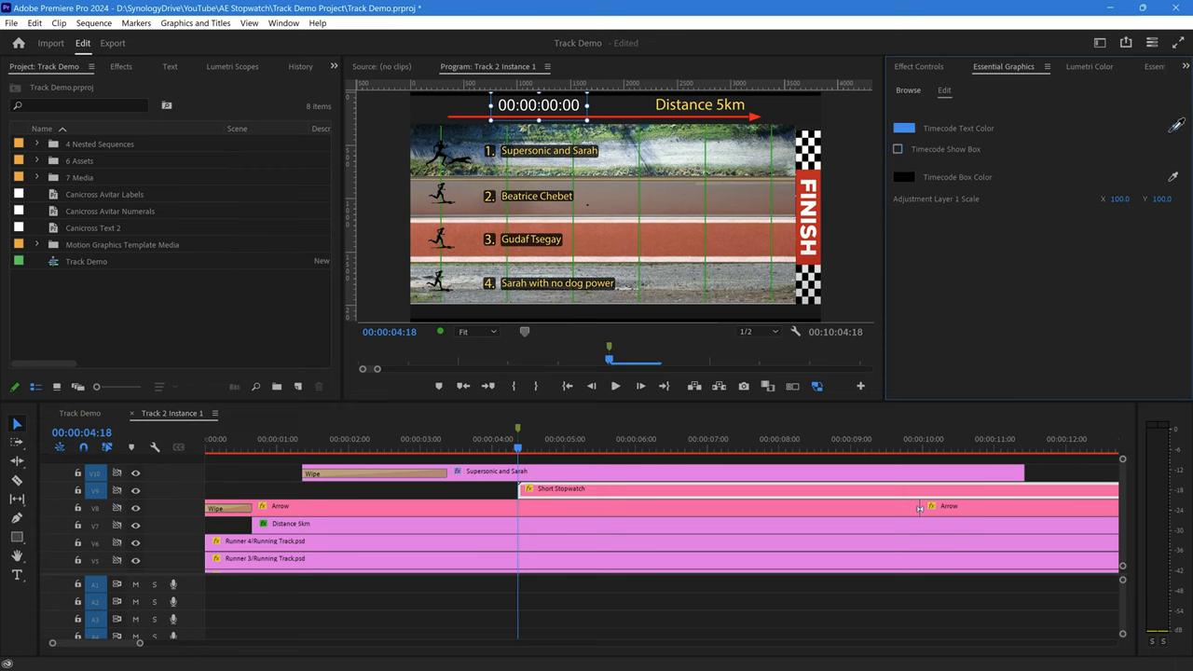
{"action": "left_click", "coordinate": [902, 126]}
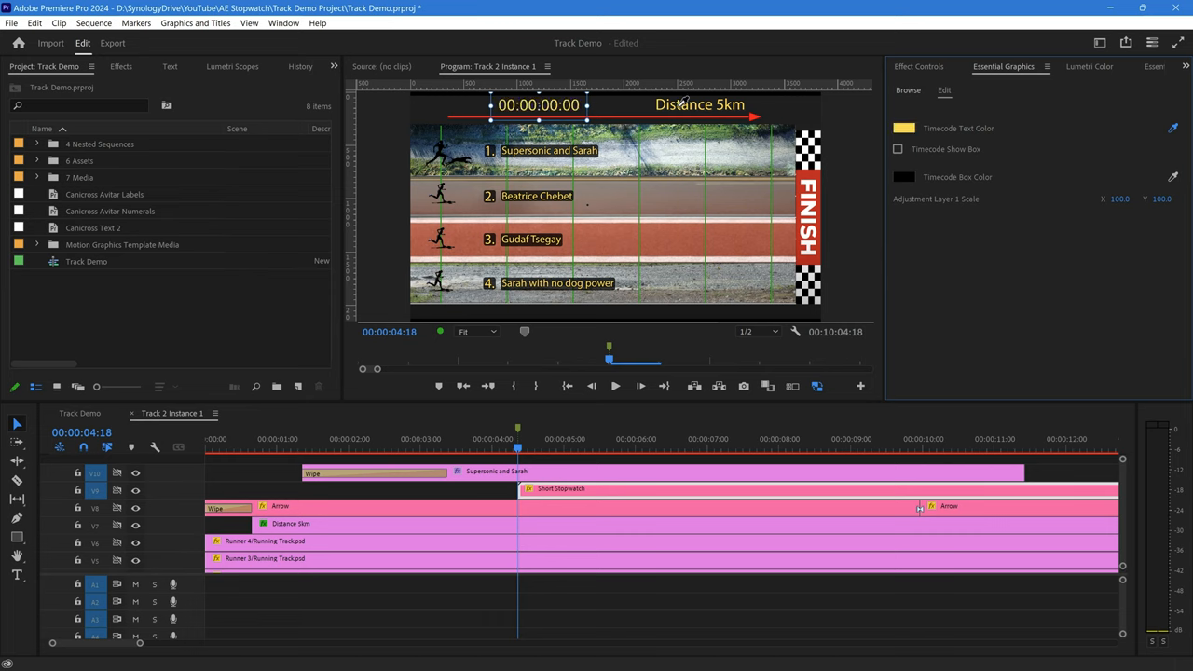
{"action": "mouse_move", "coordinate": [492, 128]}
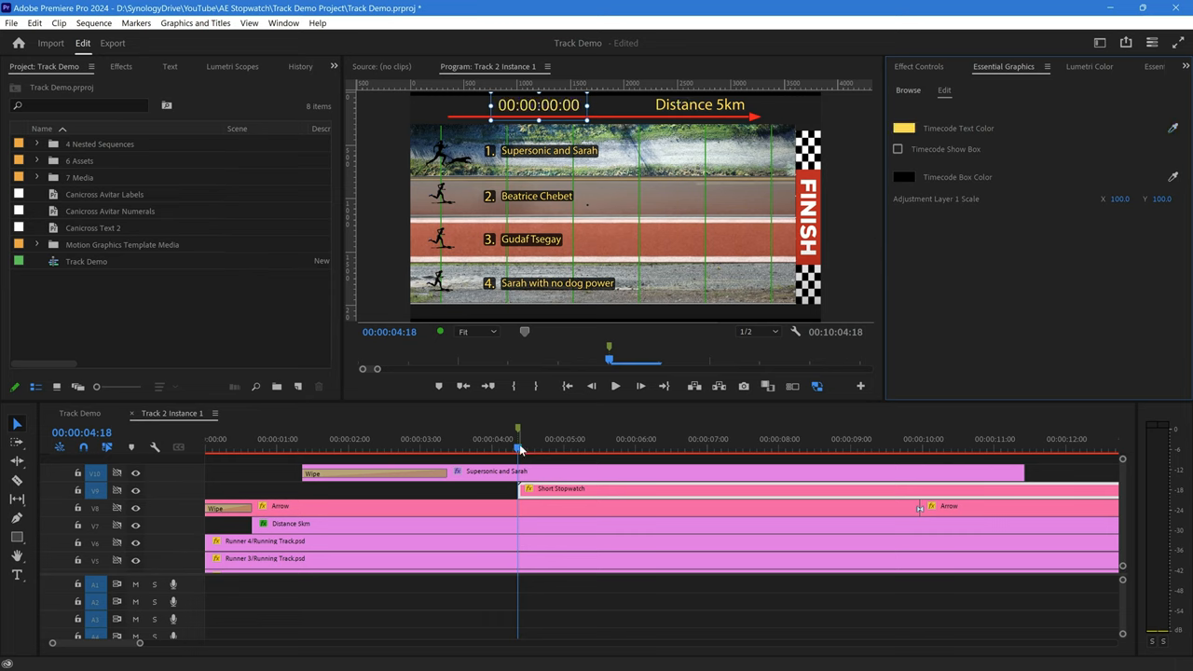
{"action": "left_click", "coordinate": [794, 447]}
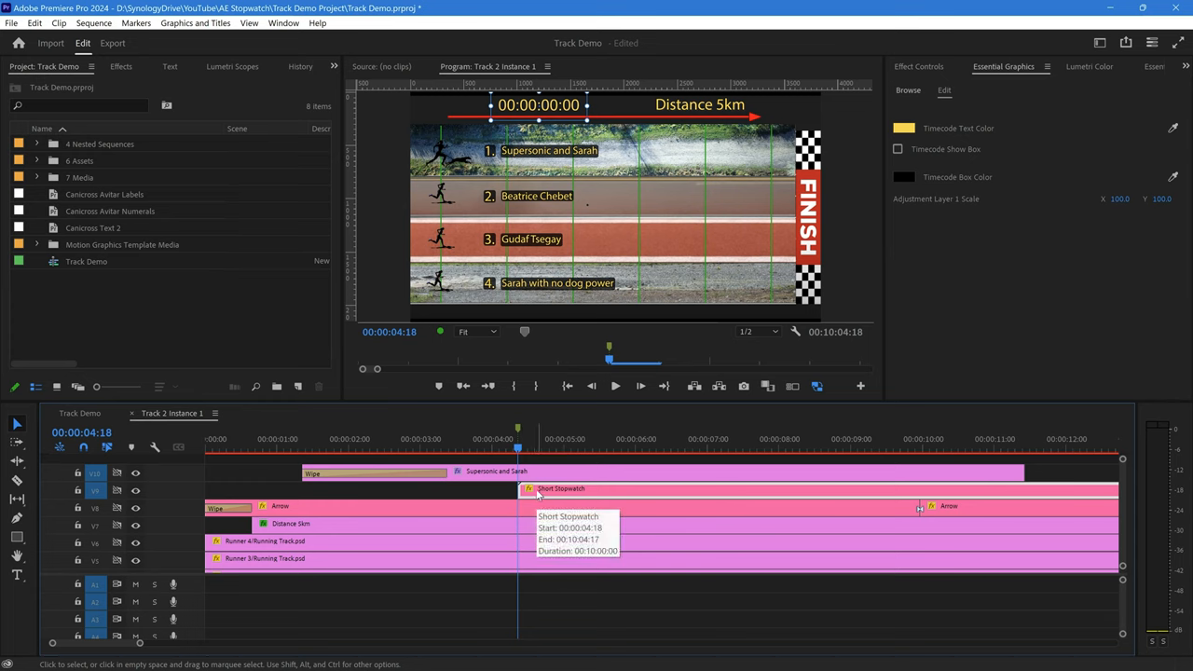
- Trim the Short Stopwatch clip's start back to align with the race clips' start
{"action": "right_click", "coordinate": [569, 489]}
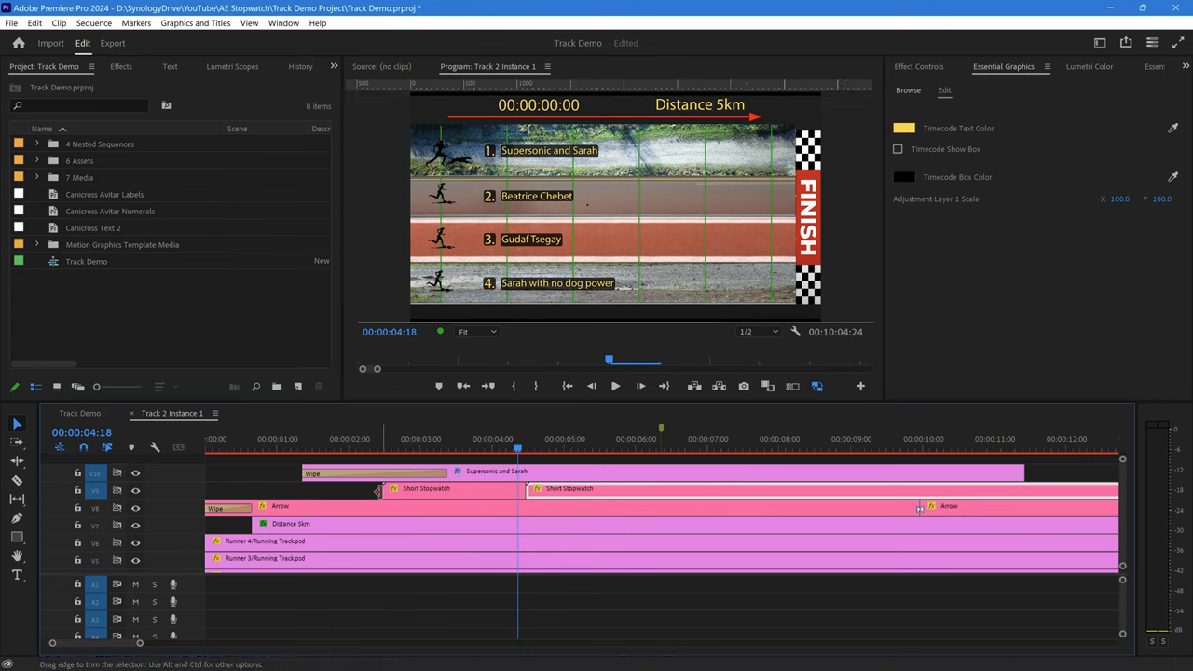
{"action": "left_click_drag", "start_coordinate": [392, 488], "coordinate": [298, 488]}
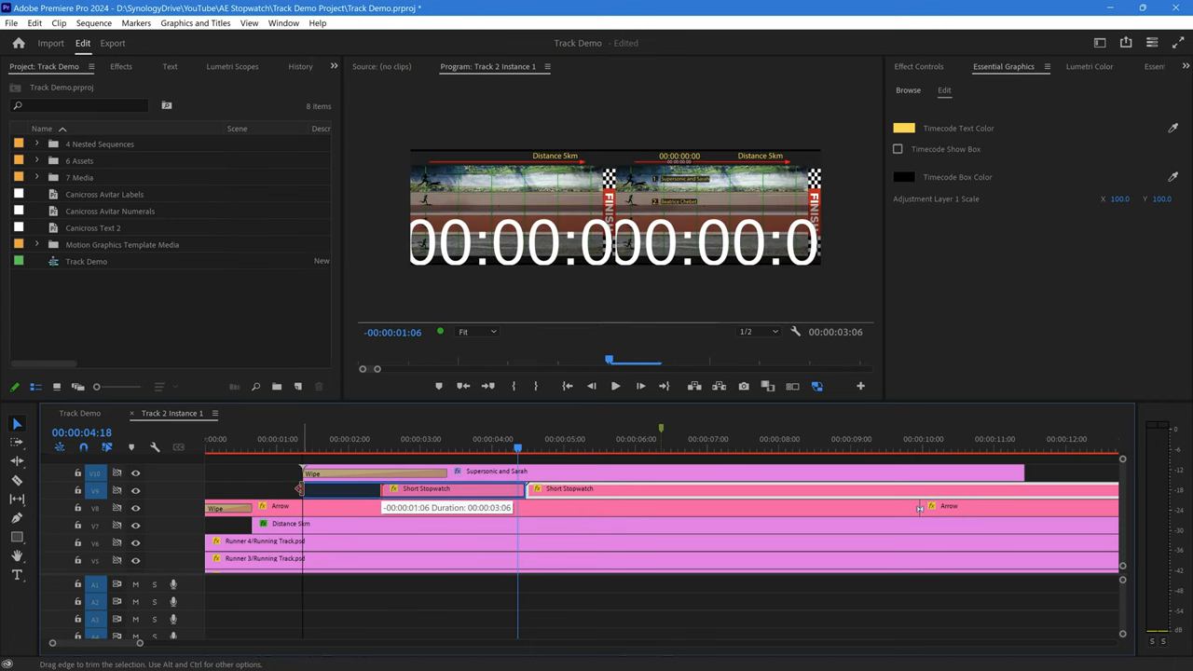
{"action": "left_click", "coordinate": [265, 438]}
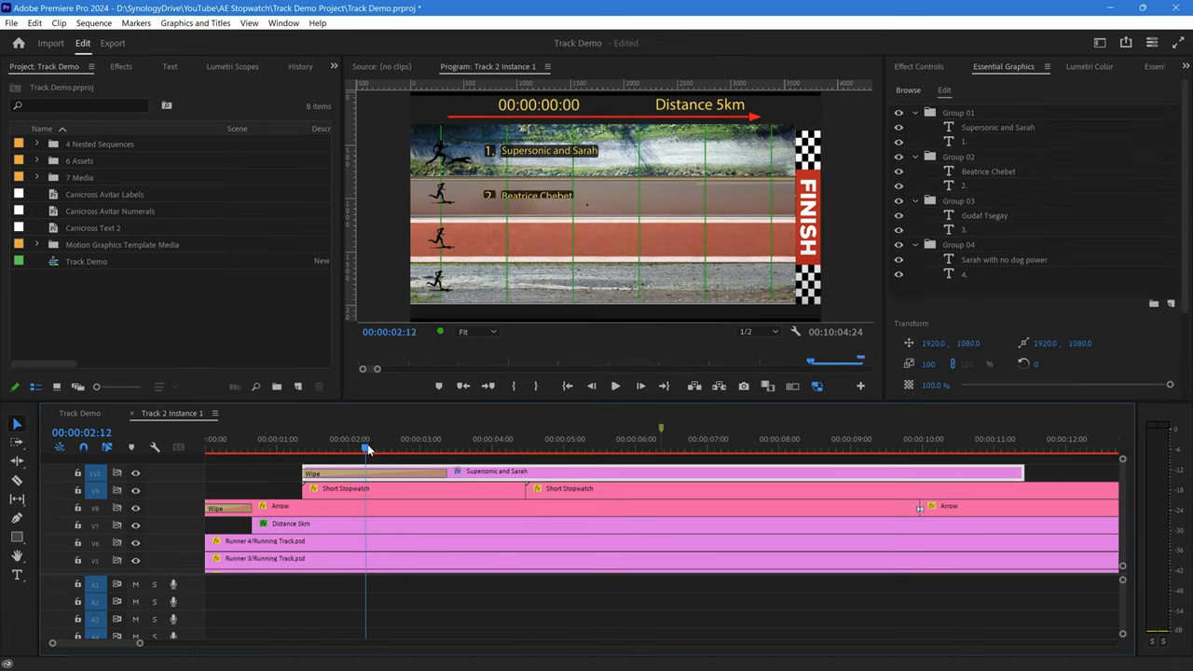
- Check the stopwatch around the three-second mark, then return to the Track Demo sequence
{"action": "left_click", "coordinate": [492, 447]}
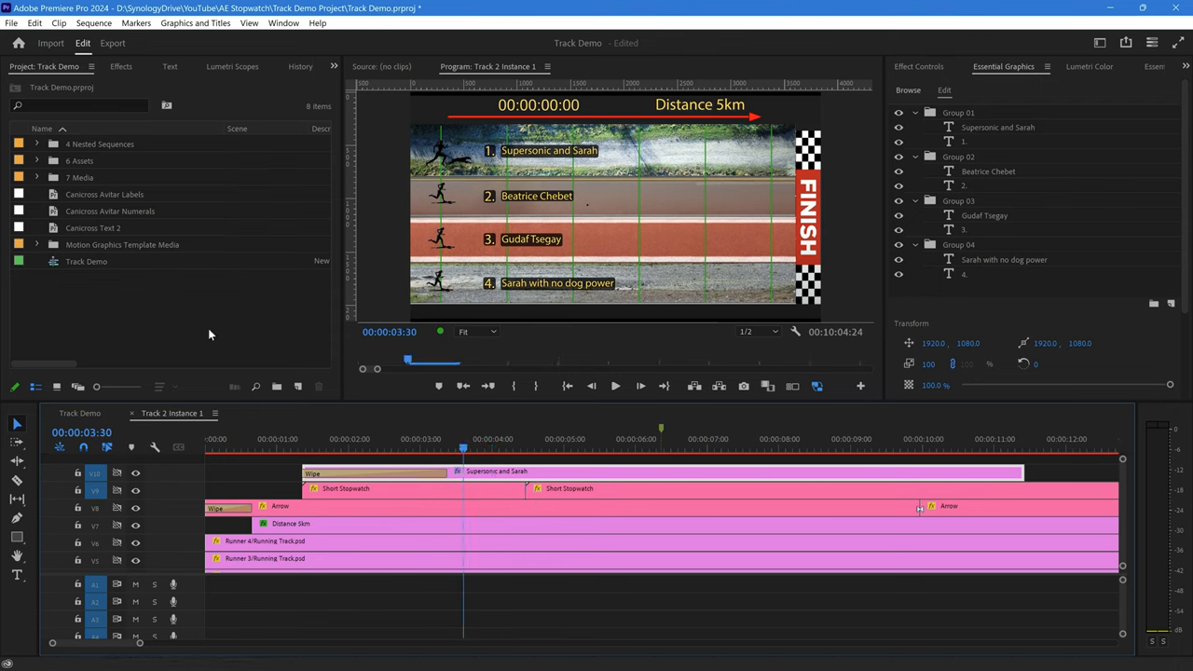
{"action": "left_click", "coordinate": [719, 438]}
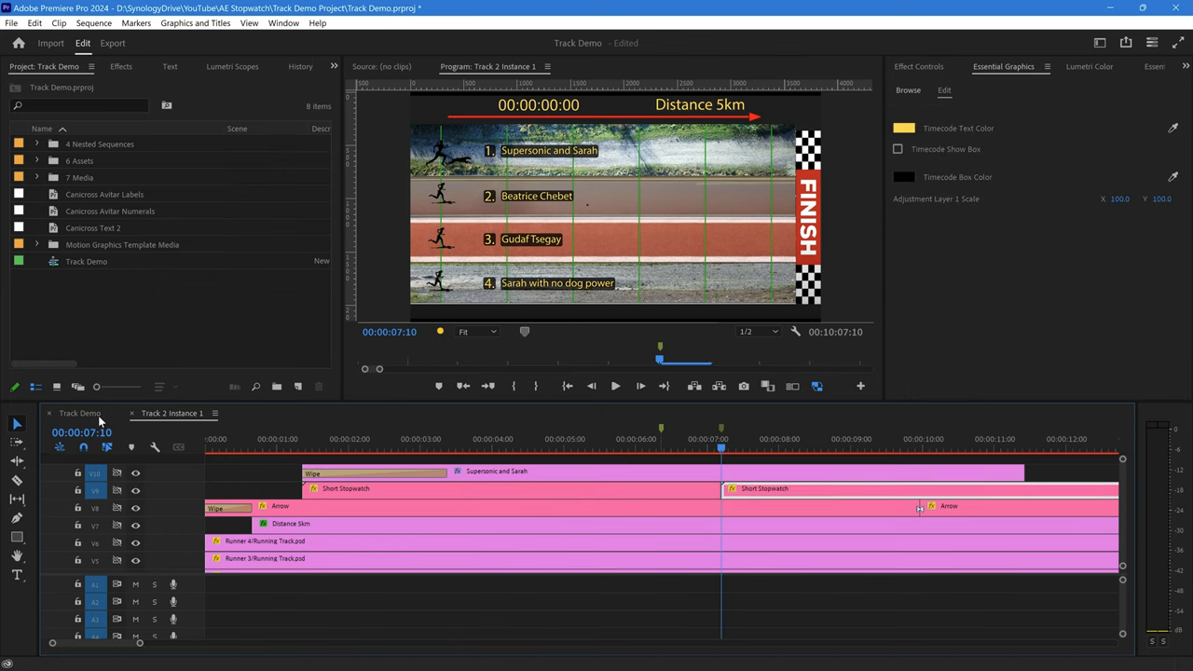
{"action": "left_click", "coordinate": [78, 414]}
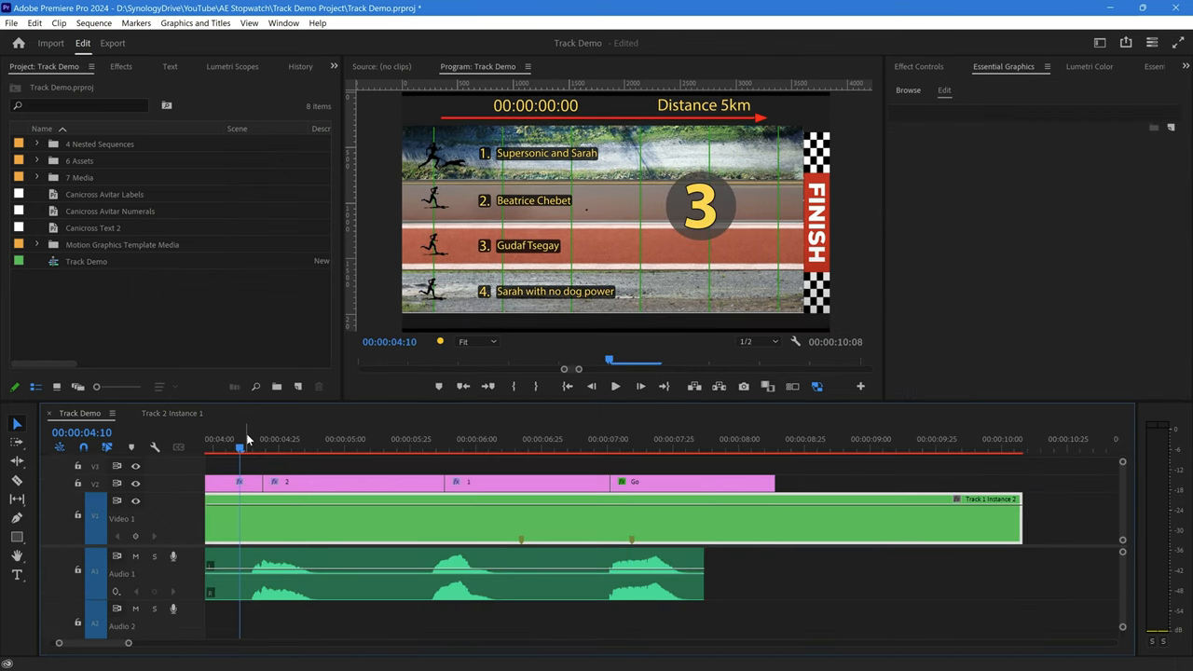